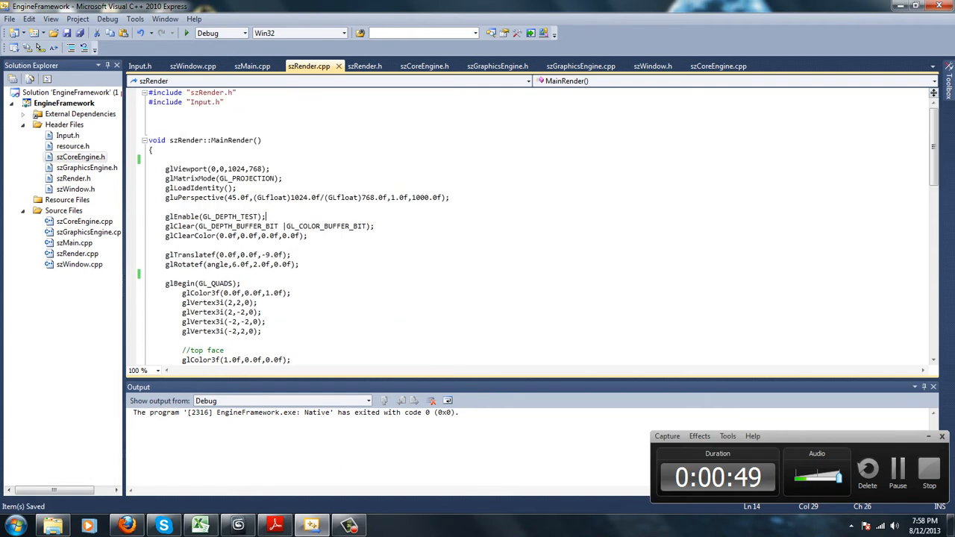
- After reviewing Input.h, declare extern bool GetKey[256] in szCoreEngine.h
click(146, 73)
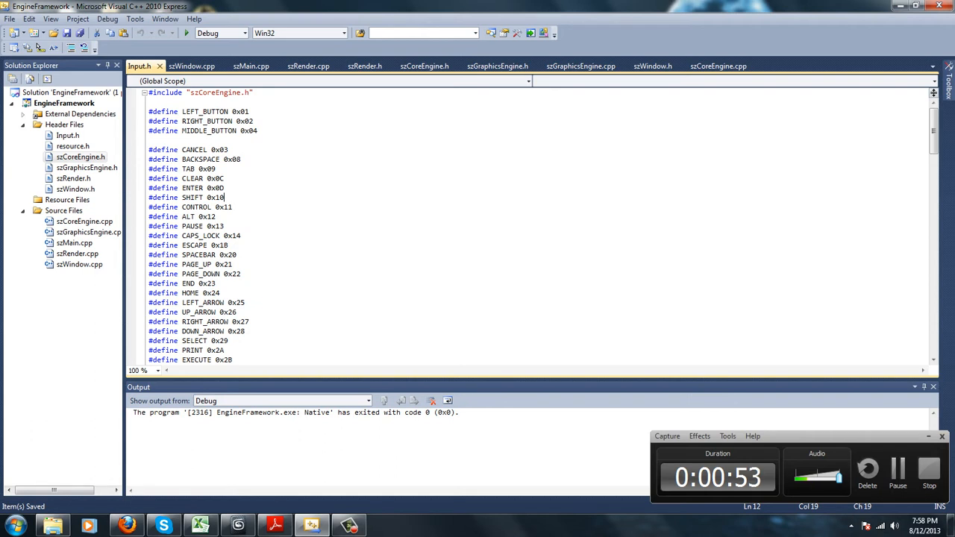
click(425, 65)
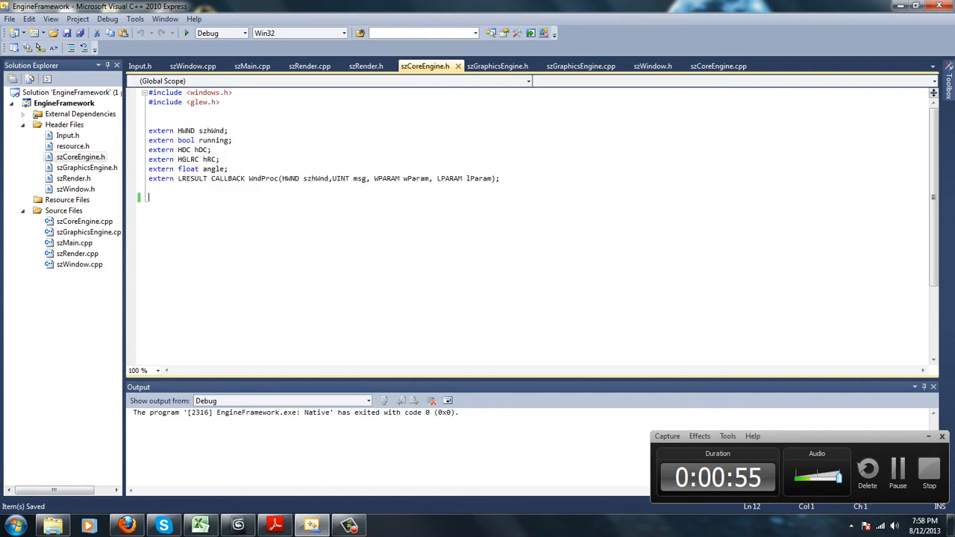
text(e)
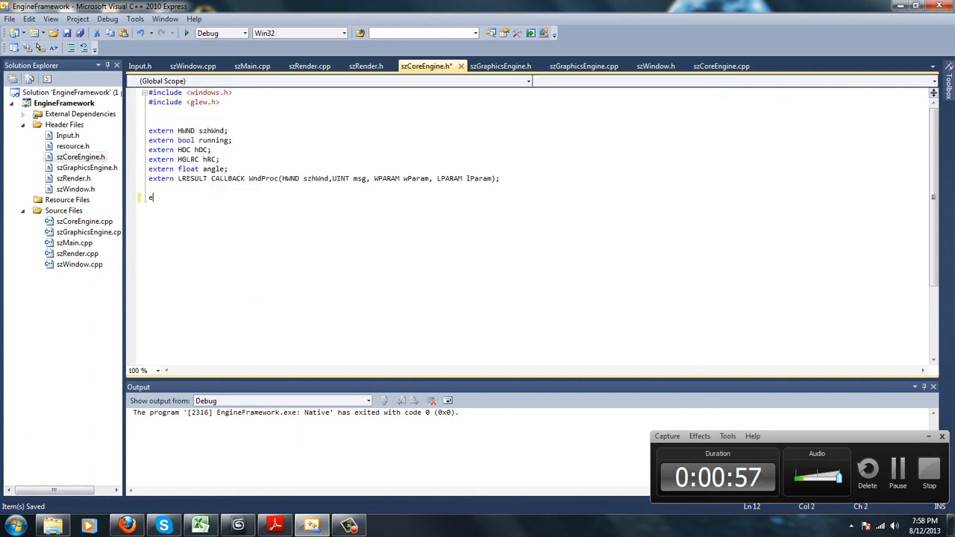
text(extern bool G)
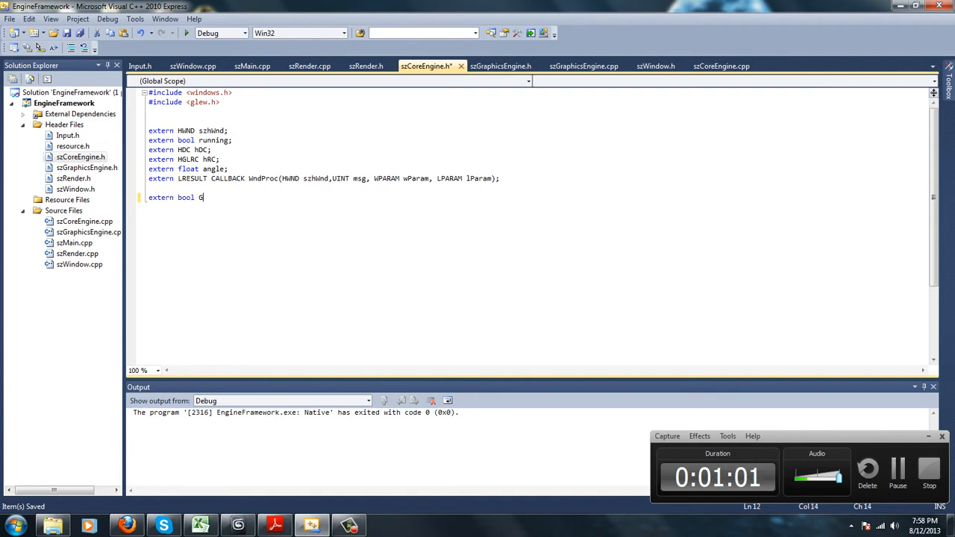
text(etKey[)
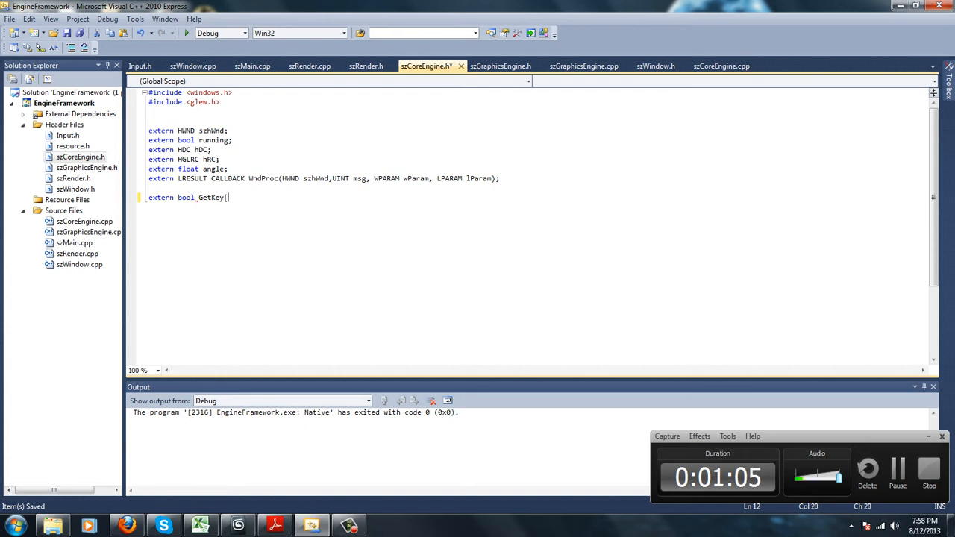
text(256];)
text(extern)
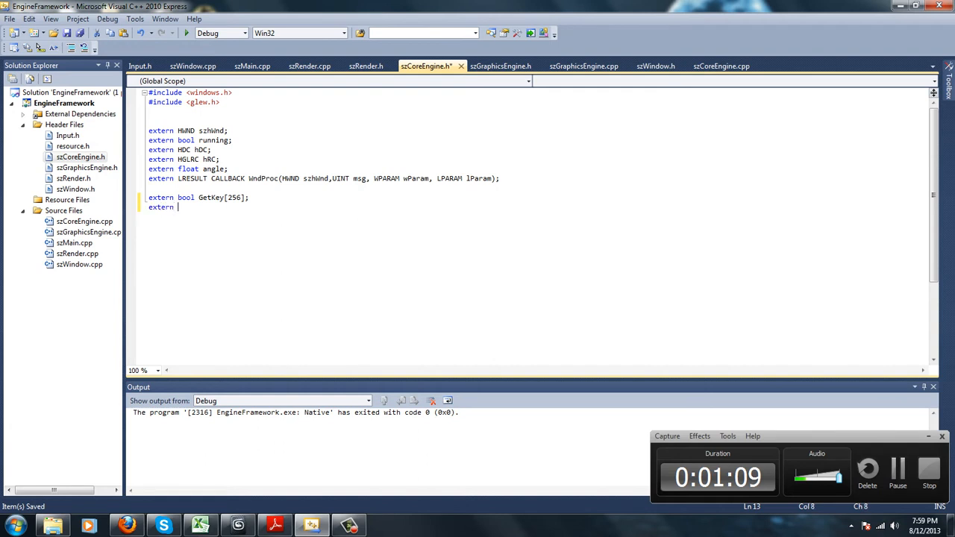
- Declare the extern bool GetMouse[256] array below it in szCoreEngine.h
text(bool Ge)
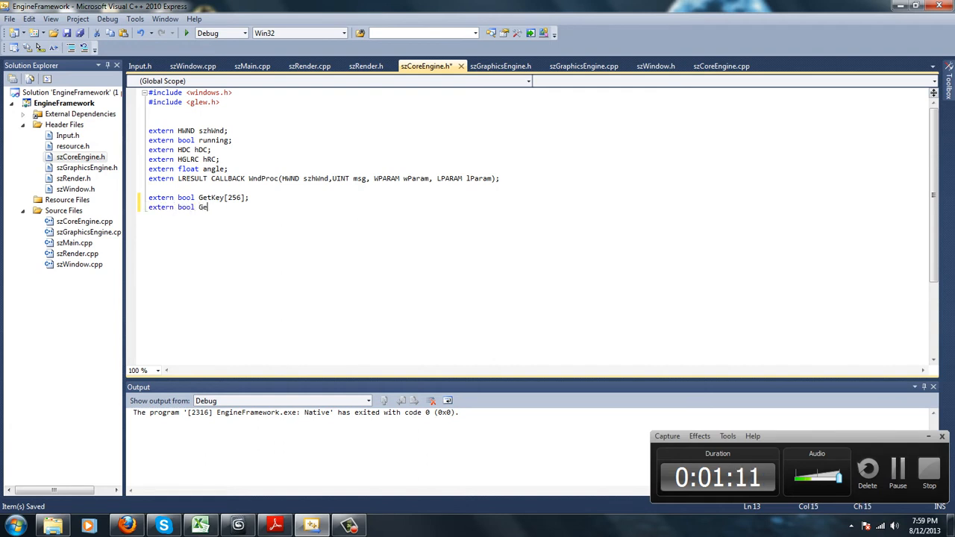
text(tMouse[256)
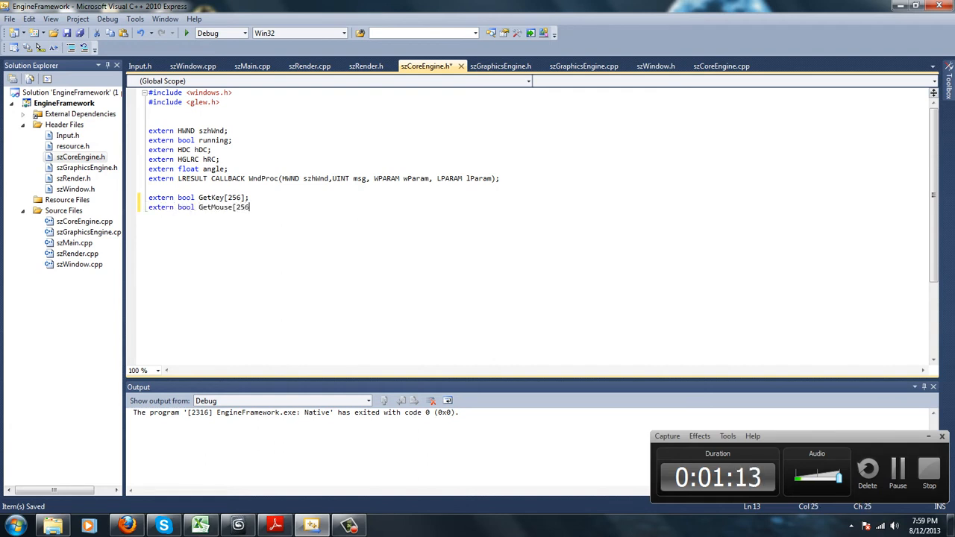
text(];)
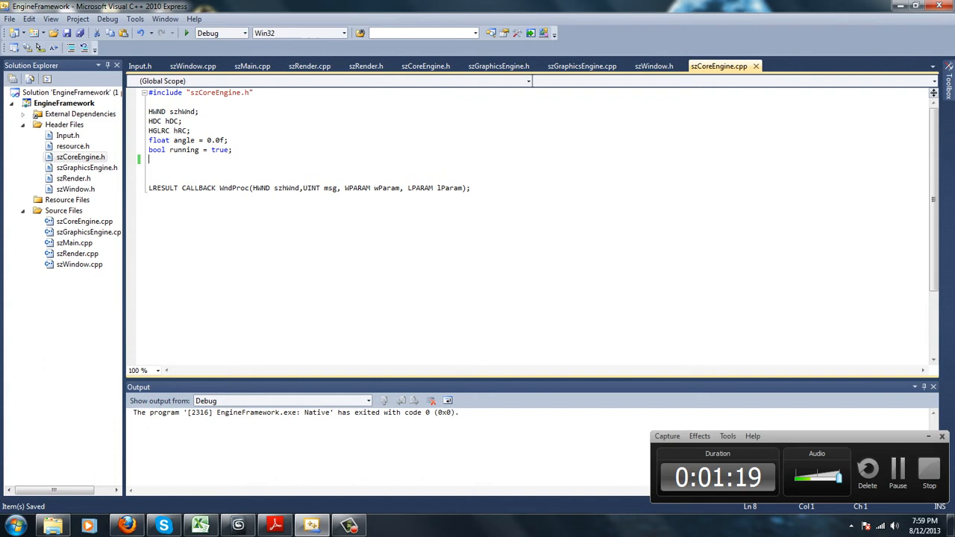
- Define bool GetKey[256] and GetMouse[256] in szCoreEngine.cpp, then move to szMain.cpp
text(extern bool GetKey[256];)
click(334, 169)
text(bool GetMouse[256];)
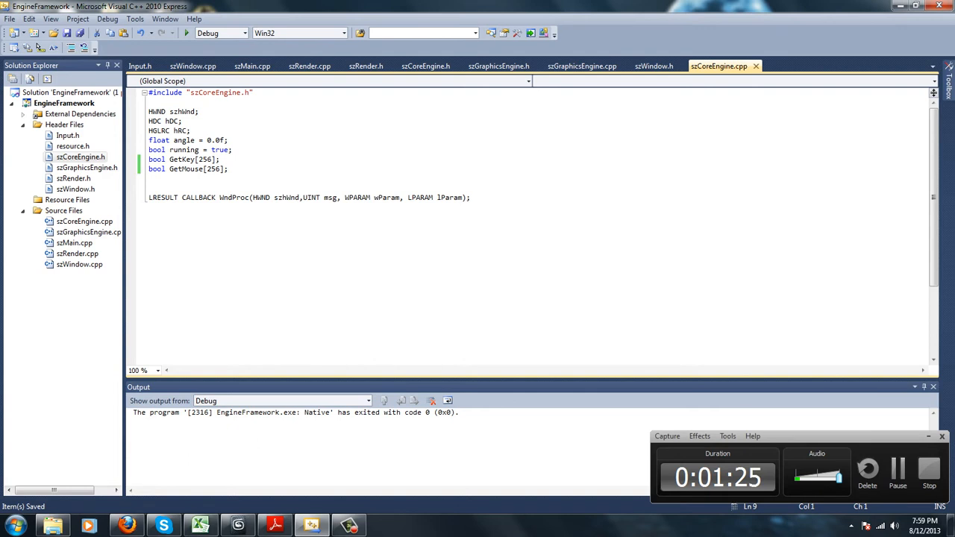
click(257, 66)
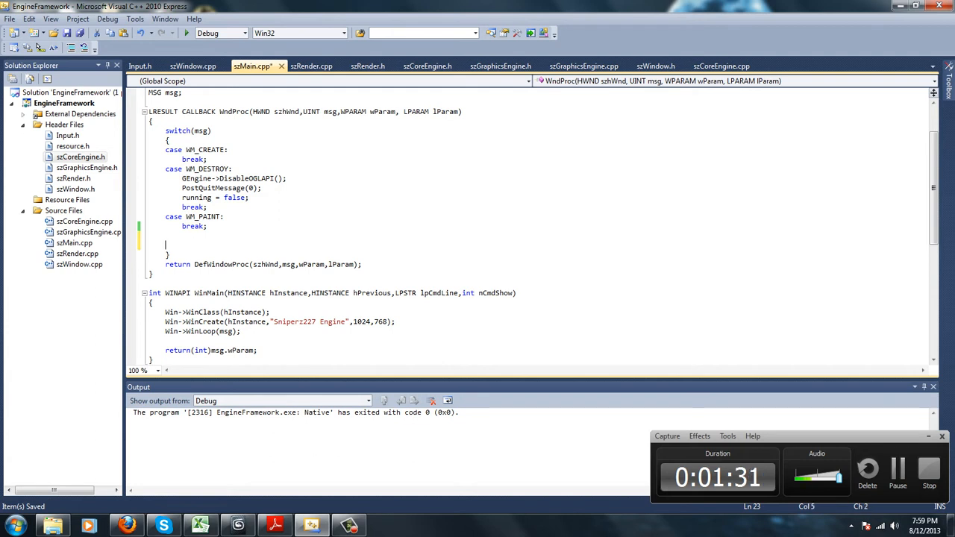
- Add a case WM_KEYDOWN: label to the WndProc message switch
text(case)
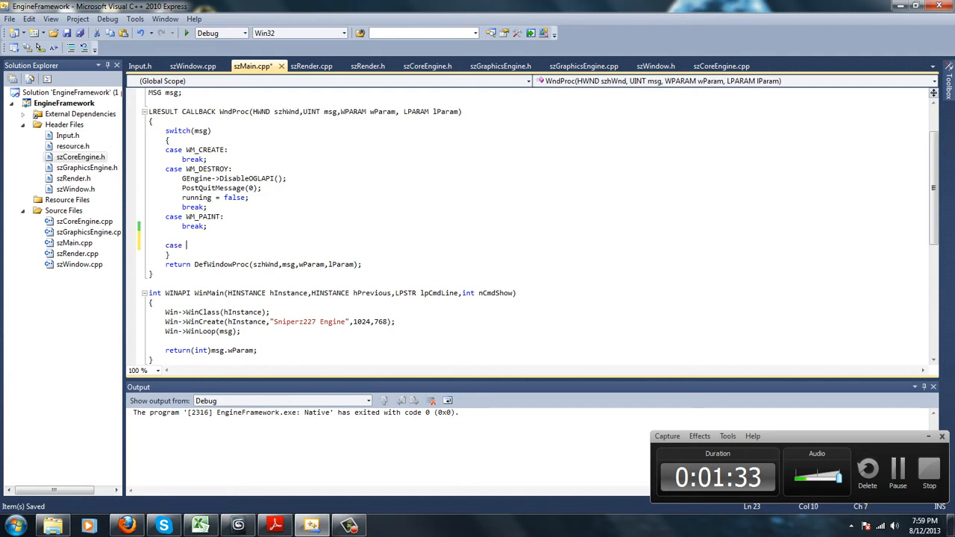
text(WM_)
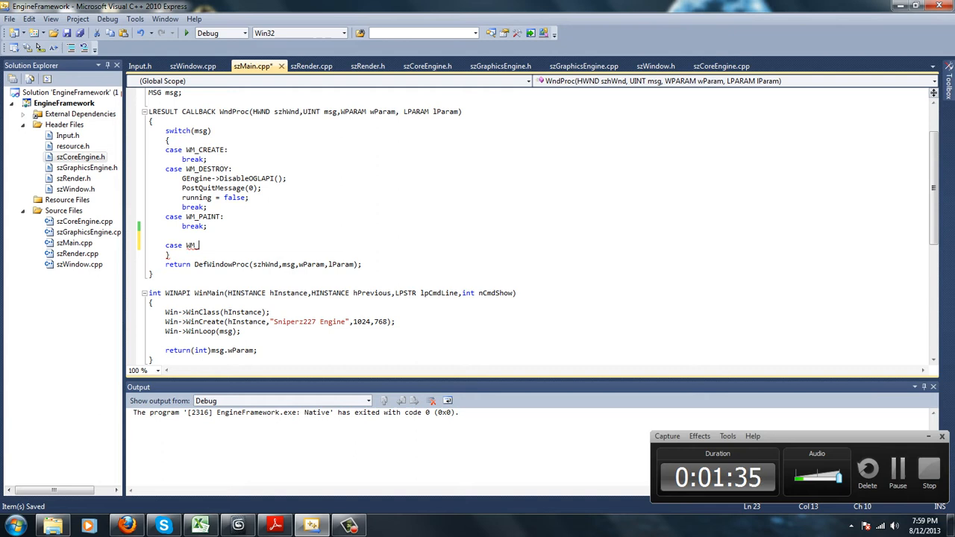
text(K)
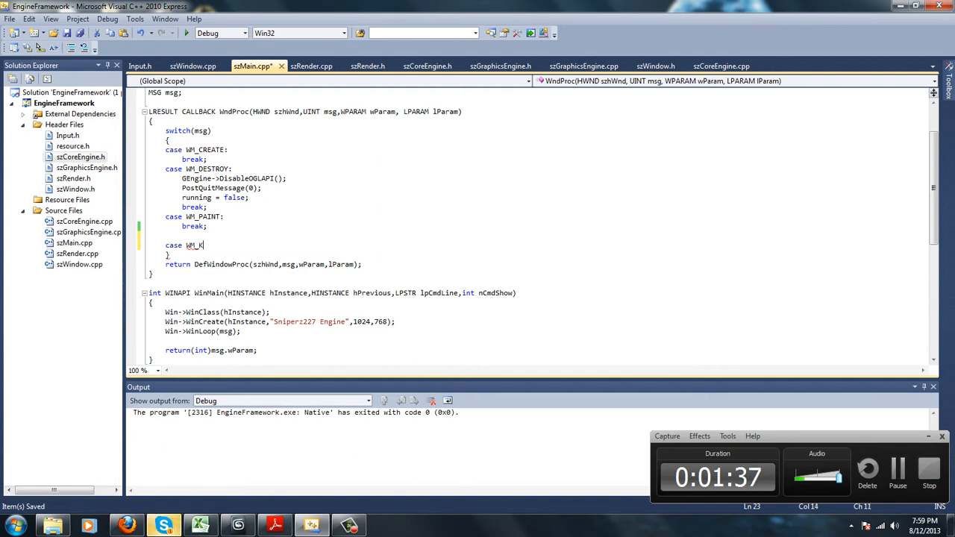
text(EYDOWN:)
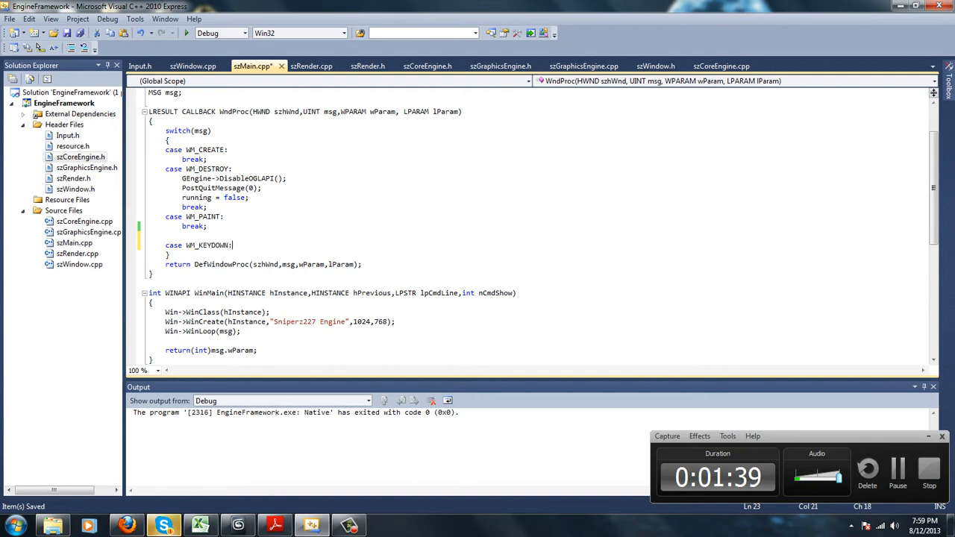
key(enter)
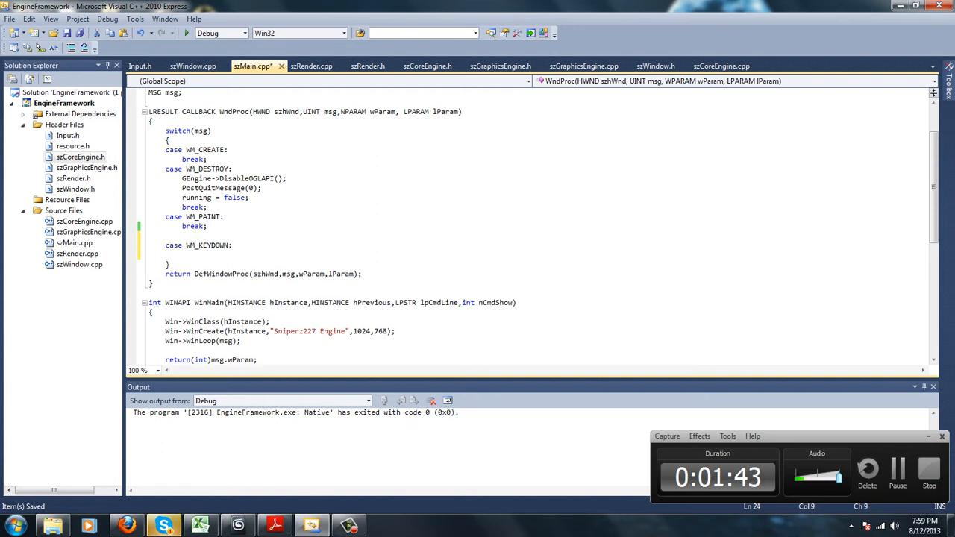
- Make the key-down case set GetKey[wParam] = true and break
text(GetKey)
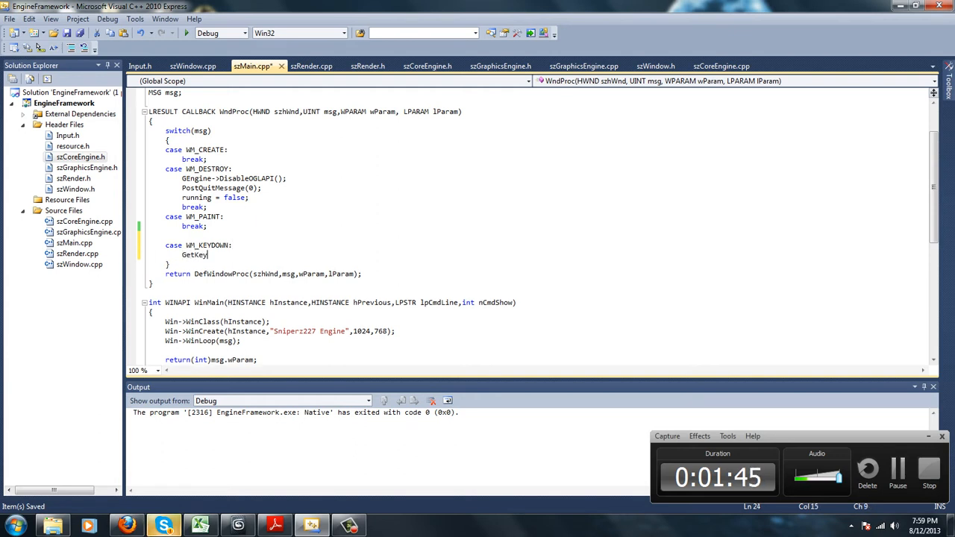
text([2P)
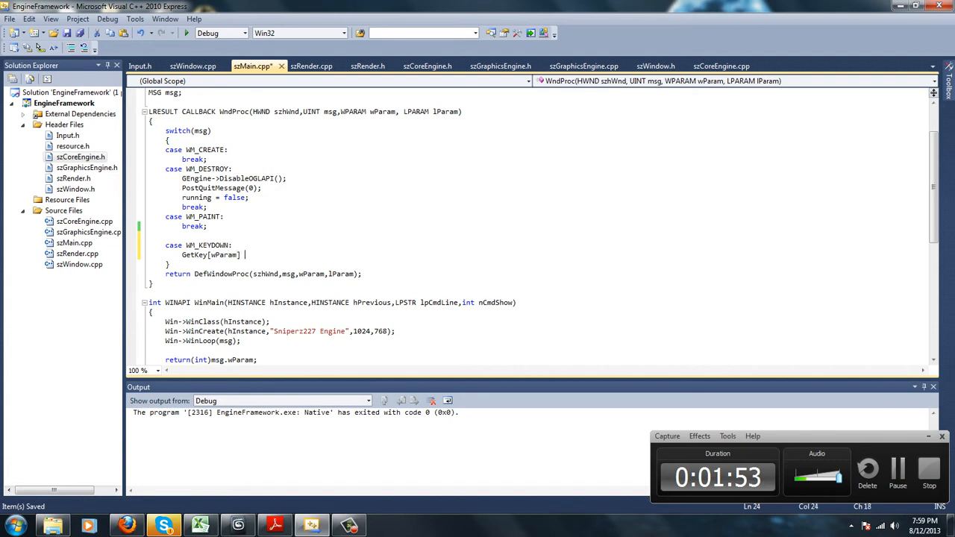
text(= true;)
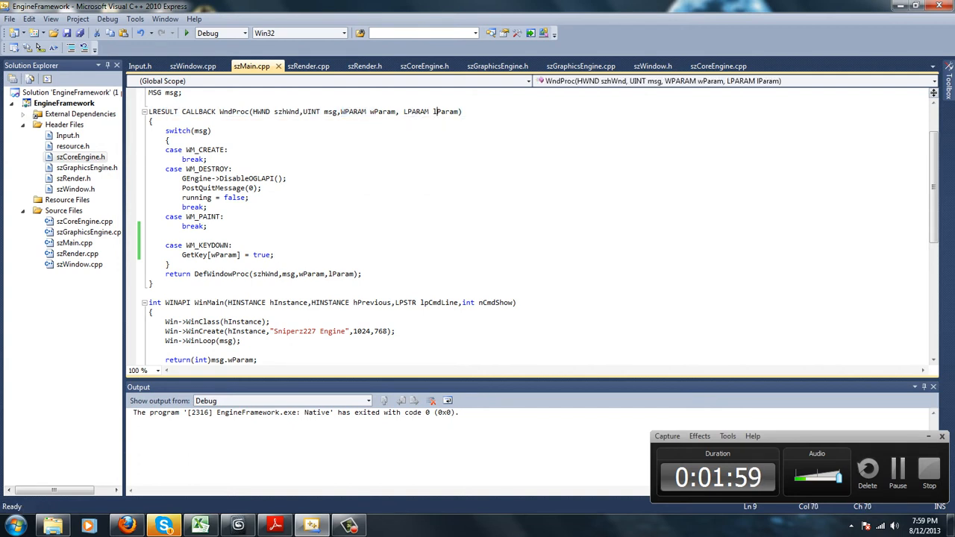
double_click(381, 110)
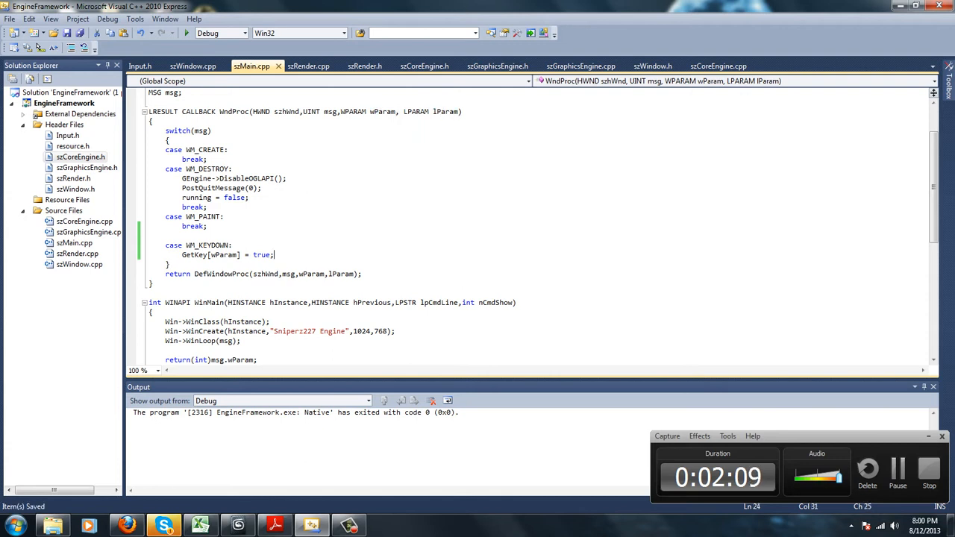
text(break;)
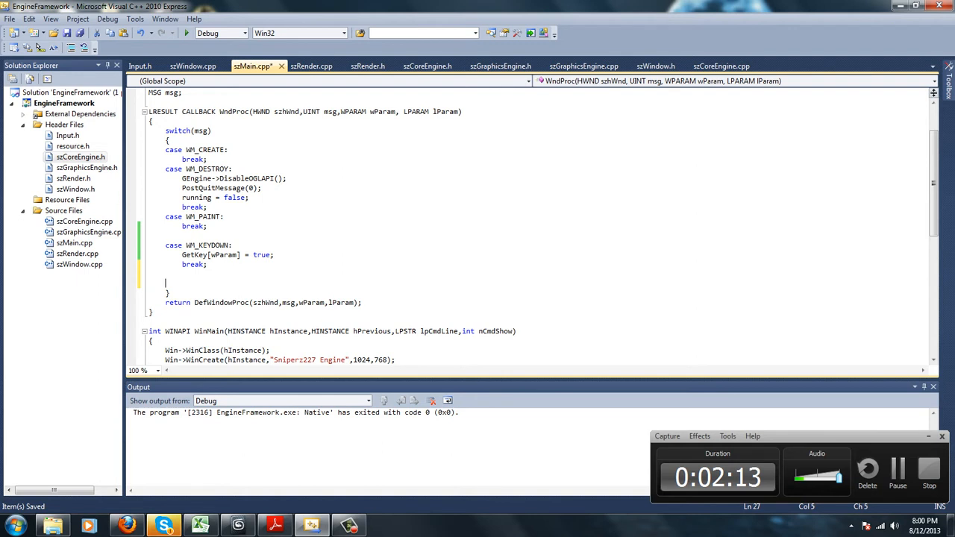
- Add a WM_KEYUP case setting GetKey[wParam] = false with a break
text(case)
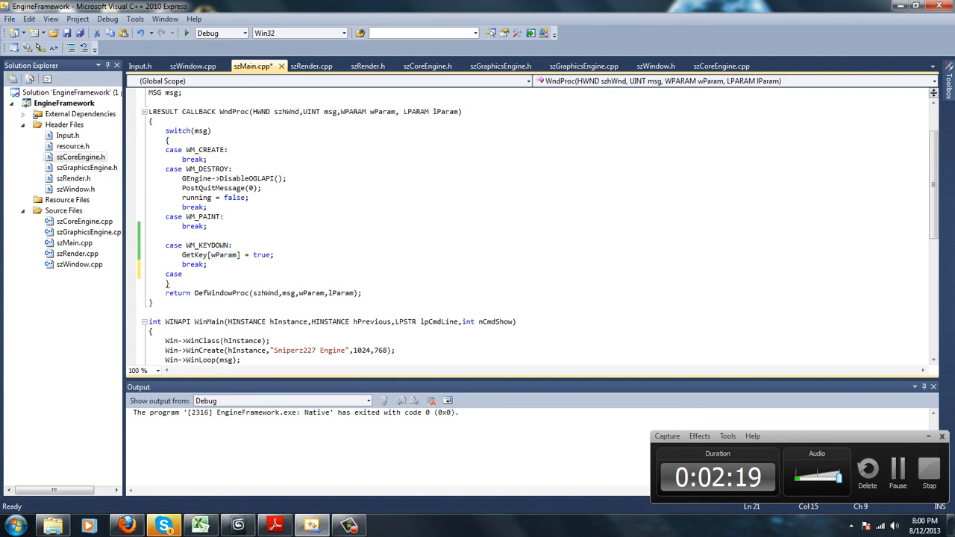
double_click(224, 253)
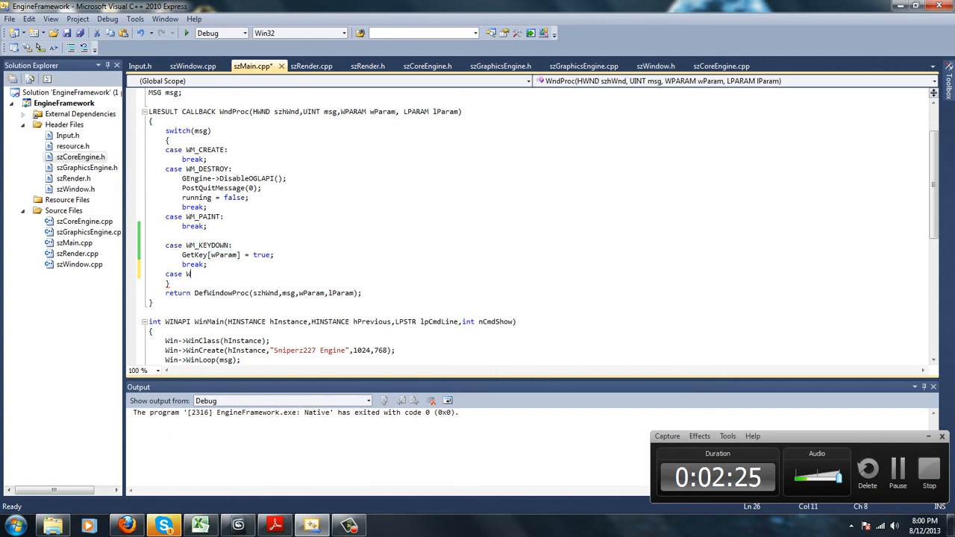
text(M_KEYUP:)
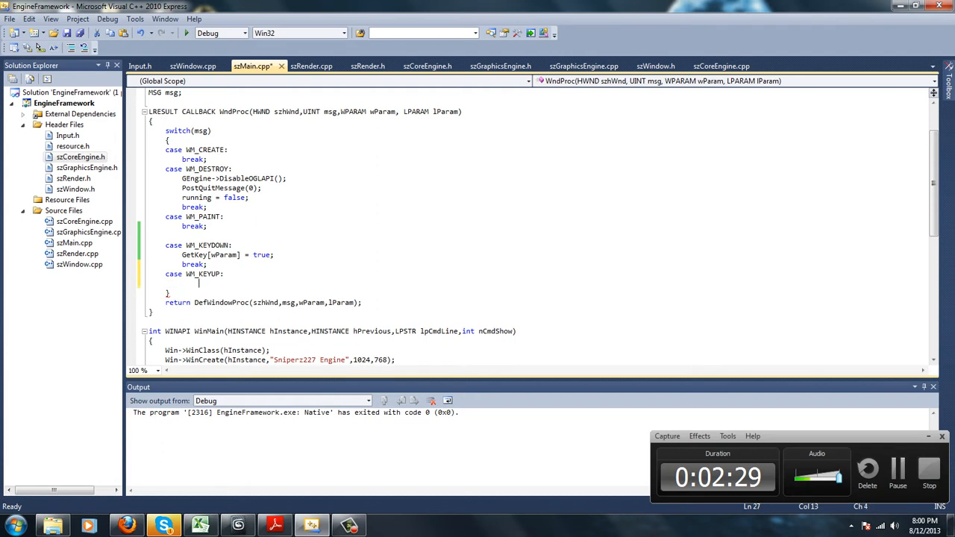
text(Get)
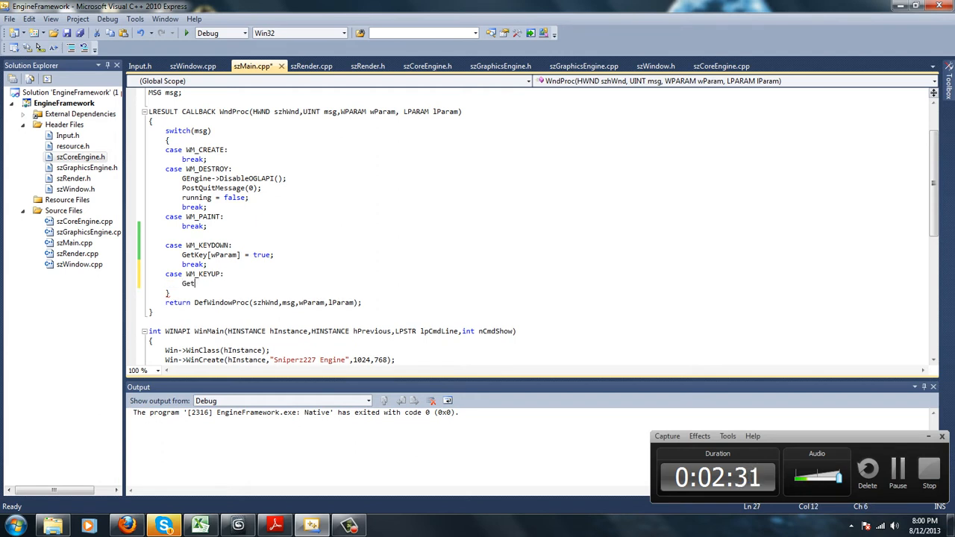
text(Key[wParam)
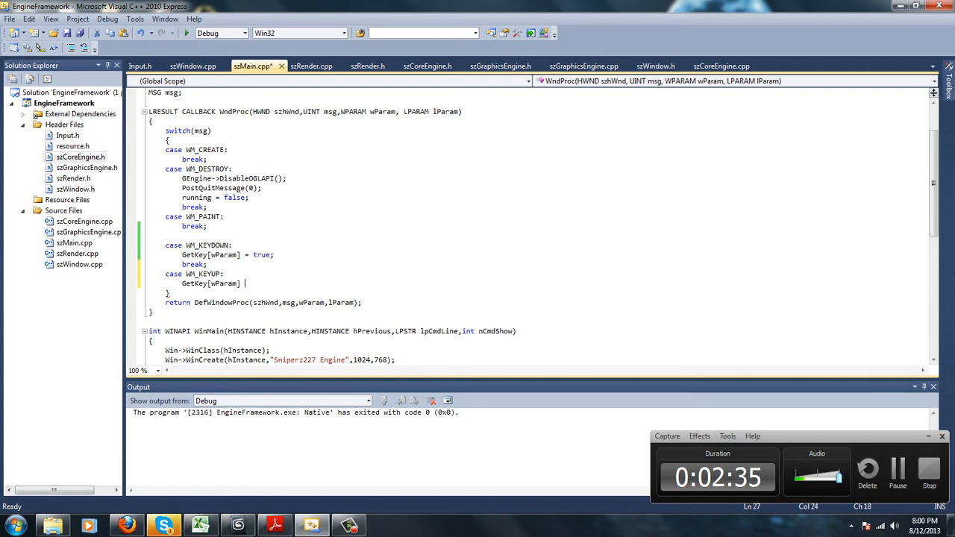
text(= false;)
text(break;)
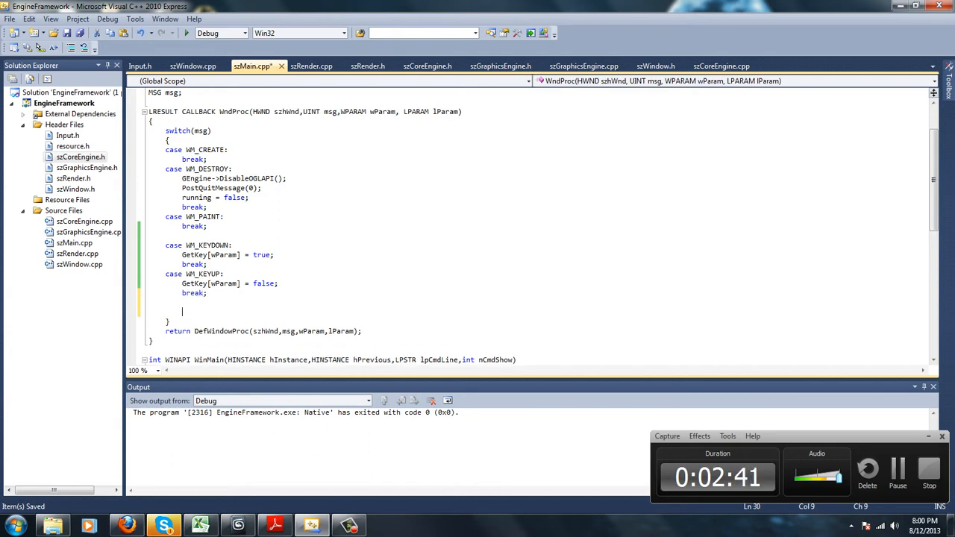
text(case)
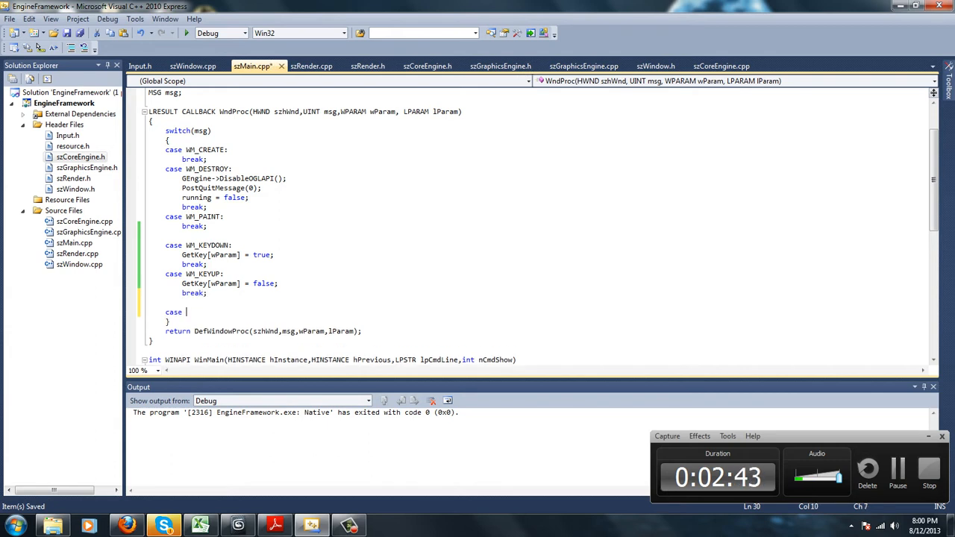
- Add WM_LBUTTONDOWN and WM_RBUTTONDOWN cases setting GetMouse[wParam] = true and breaking
text(WM_LBUTTONDO)
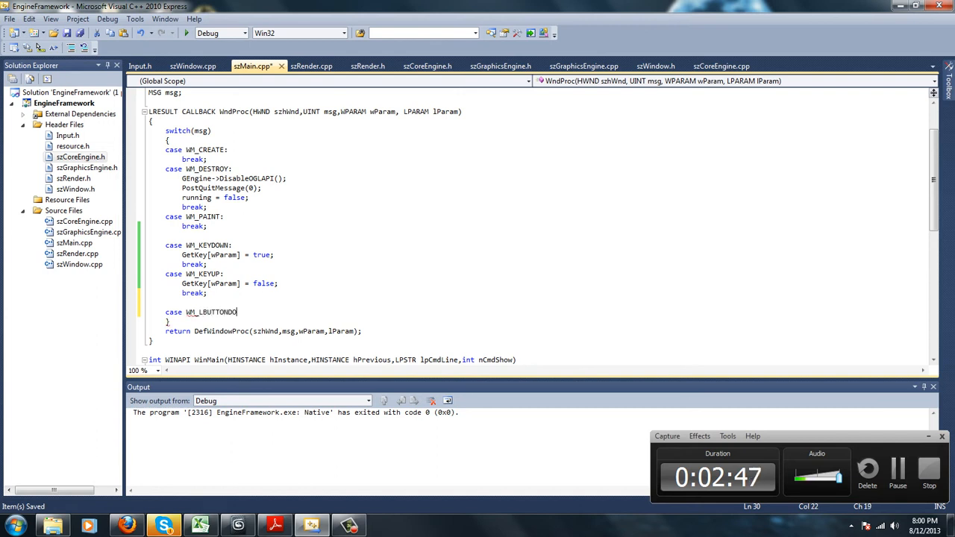
text(WN:)
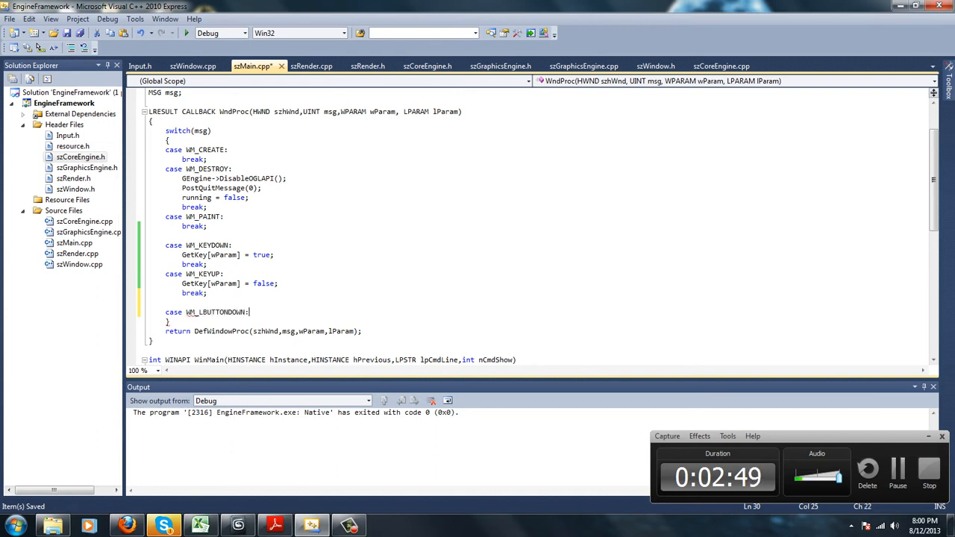
text(GetMo)
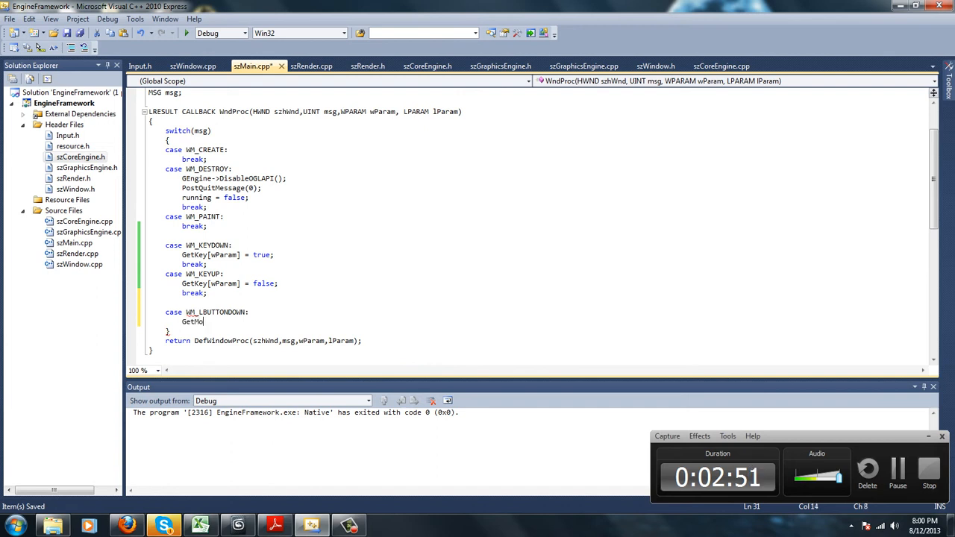
text(use[wParam] = true;)
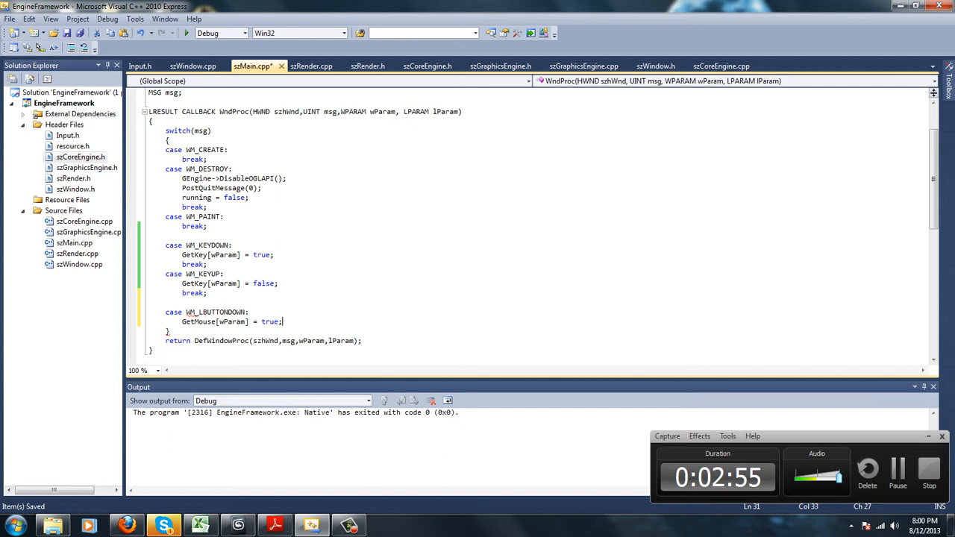
text(break;)
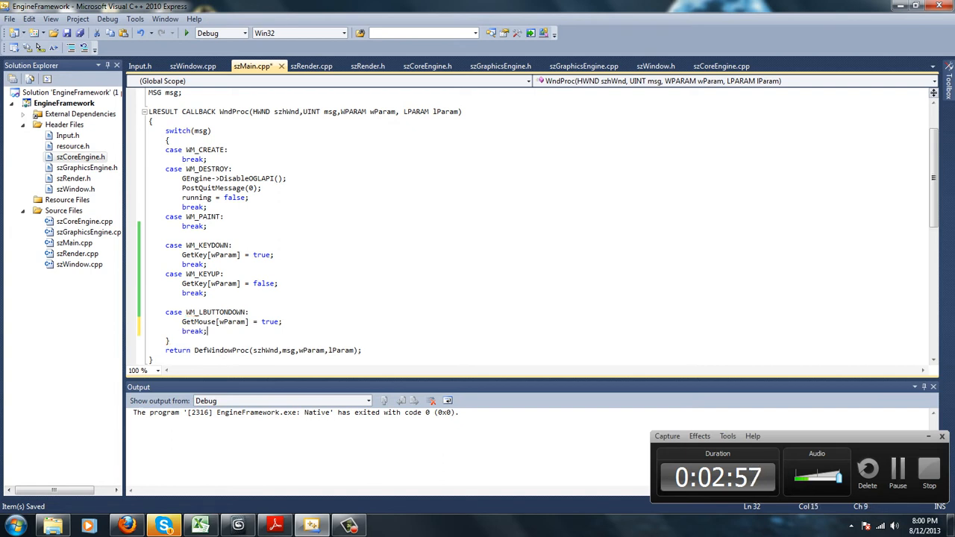
text(case WM_RBUTTON)
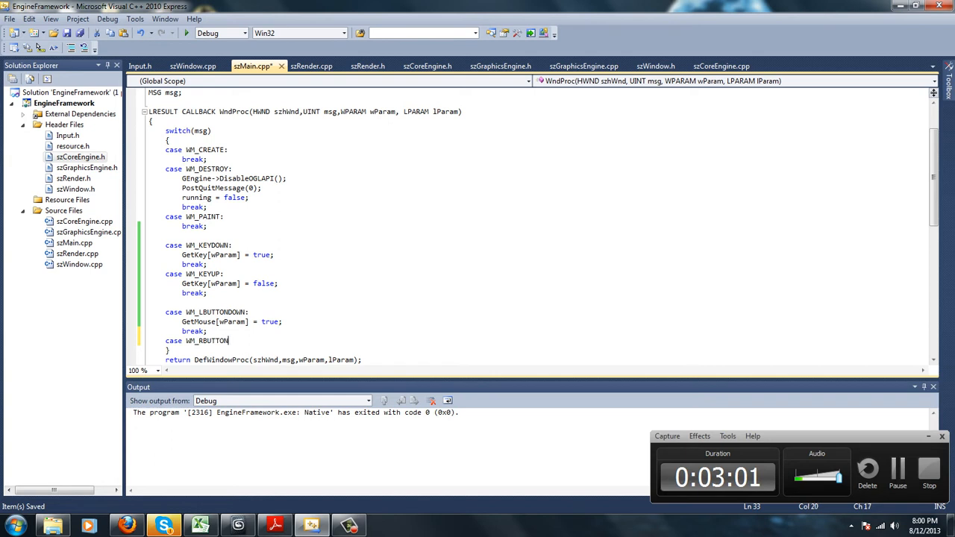
text(DOWN:)
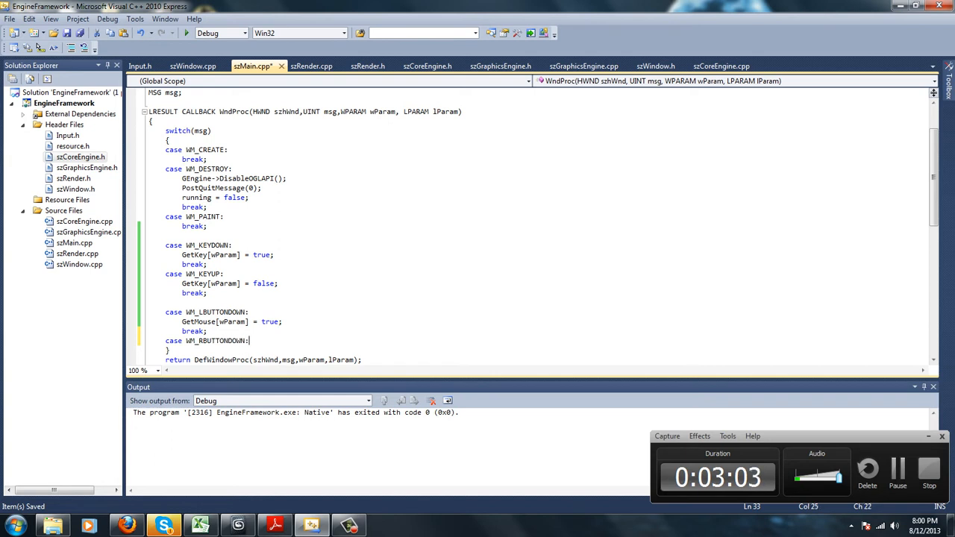
- Add a WM_LBUTTONUP case setting GetMouse[wParam] = false
text(case)
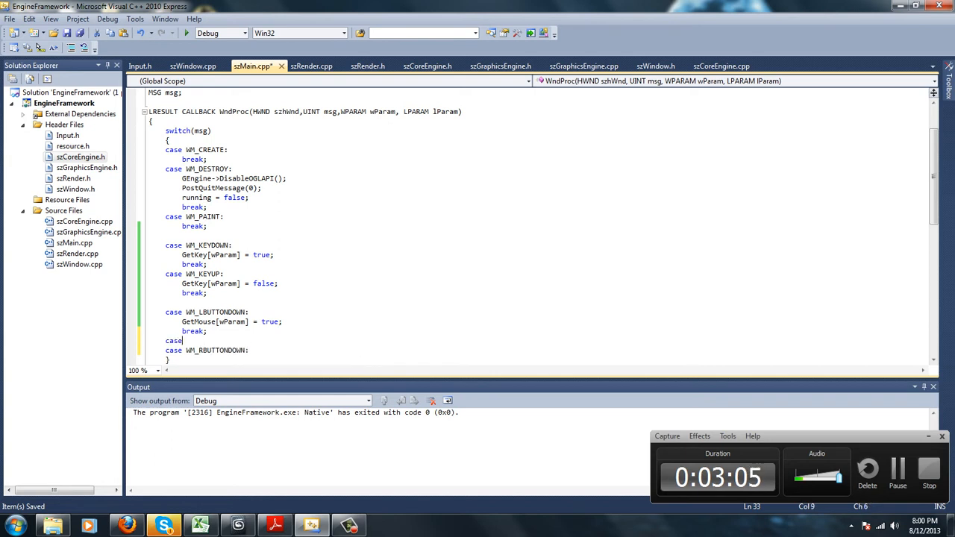
text(WM_L)
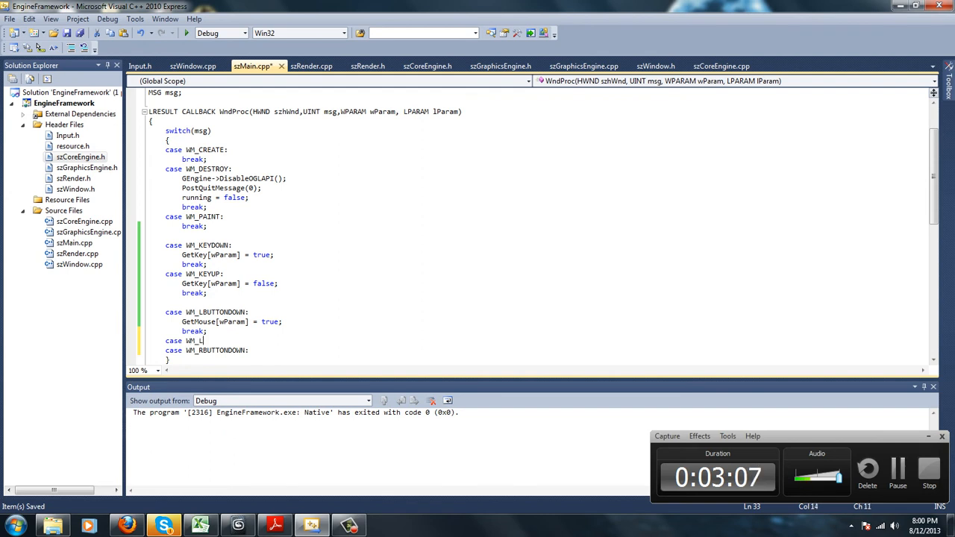
text(BUTTONUP:)
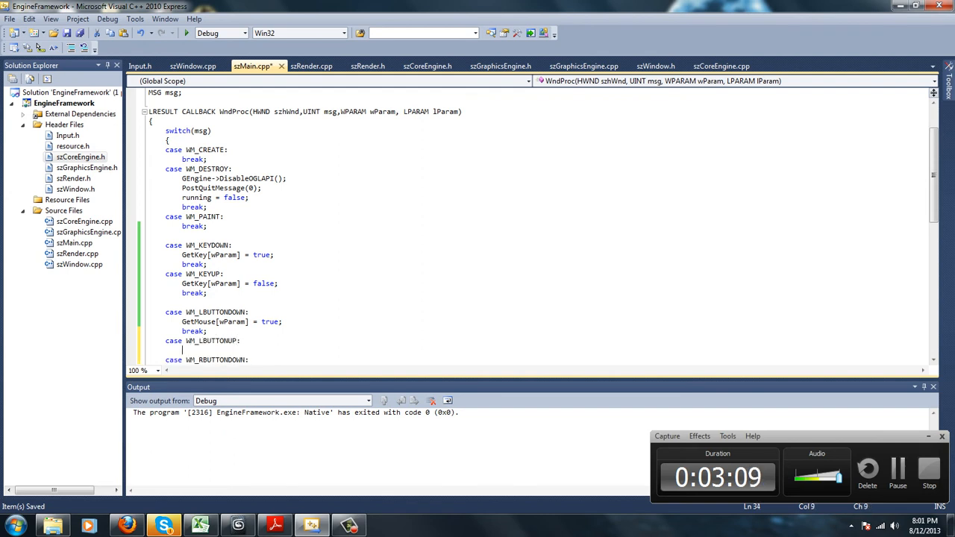
text(GetMous)
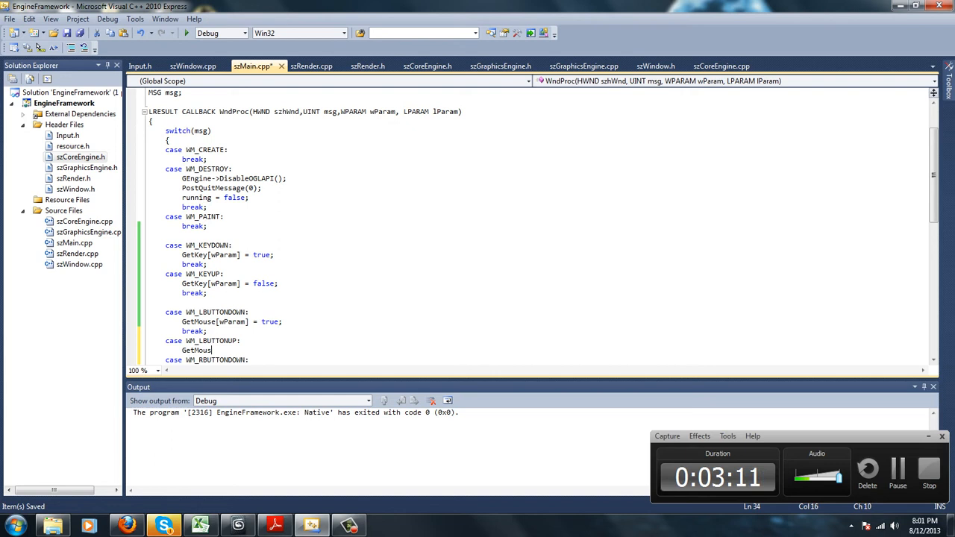
text([wParam])
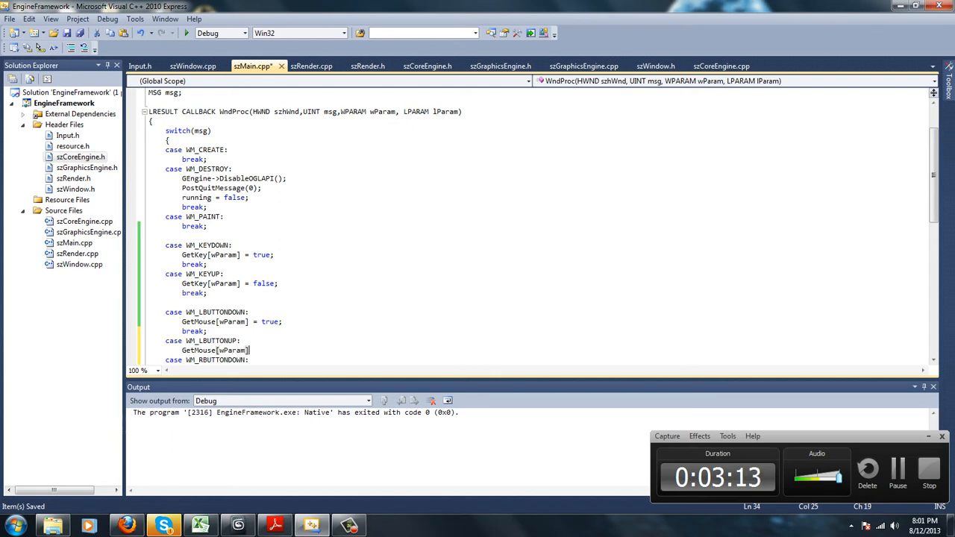
text(= false;)
text(break;)
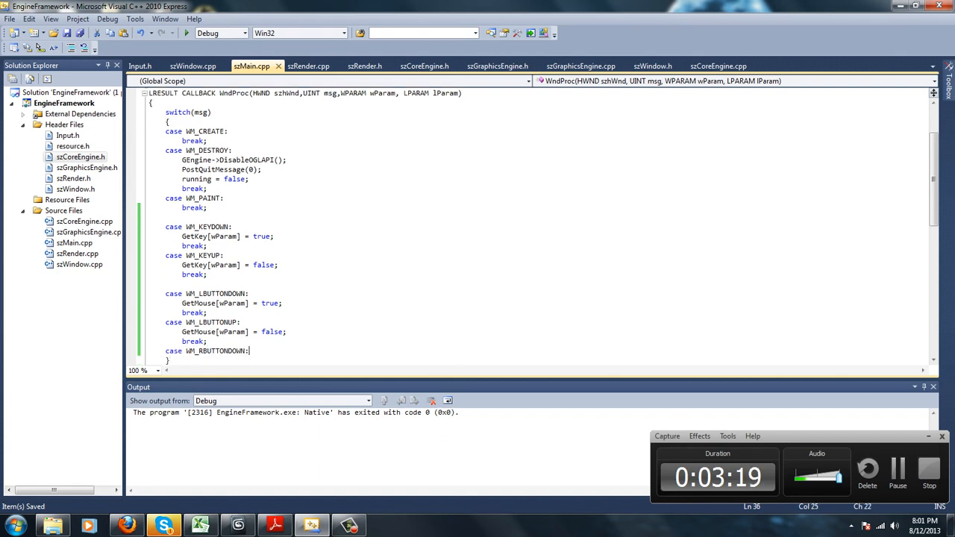
- Add the WM_RBUTTONUP handling setting GetMouse[wParam] = false with a break
text(Get)
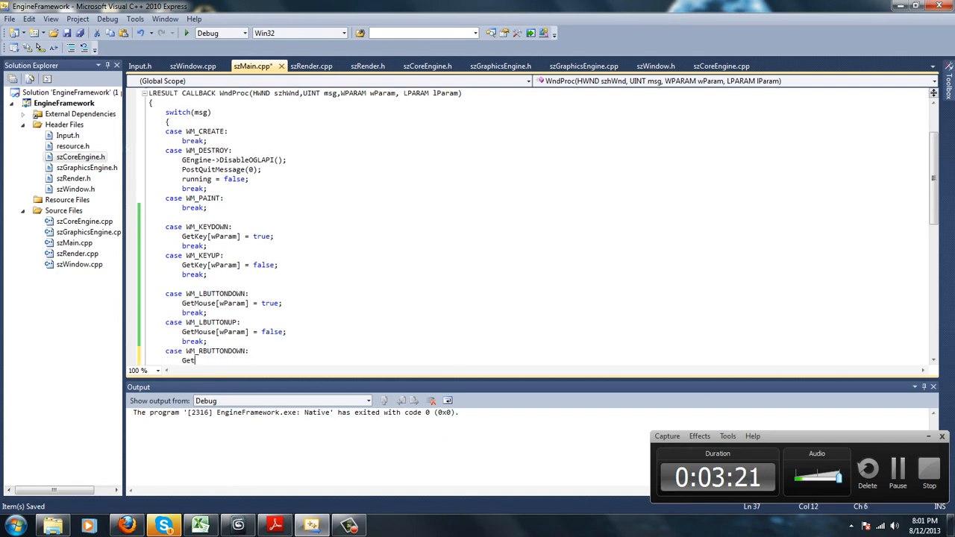
text(Mouse[2)
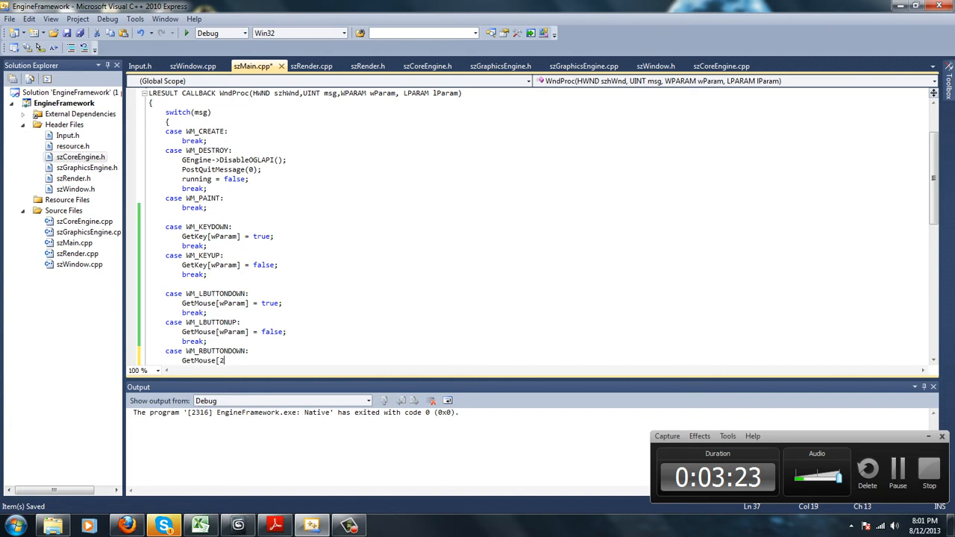
text(wParam] = true;)
text(case)
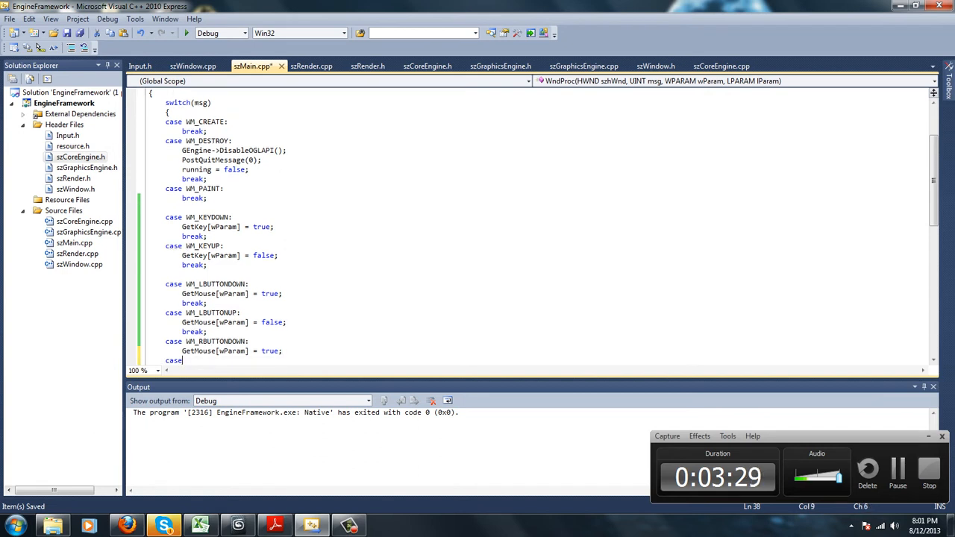
text(WM_RBUTTONUP:)
text(GetMouse)
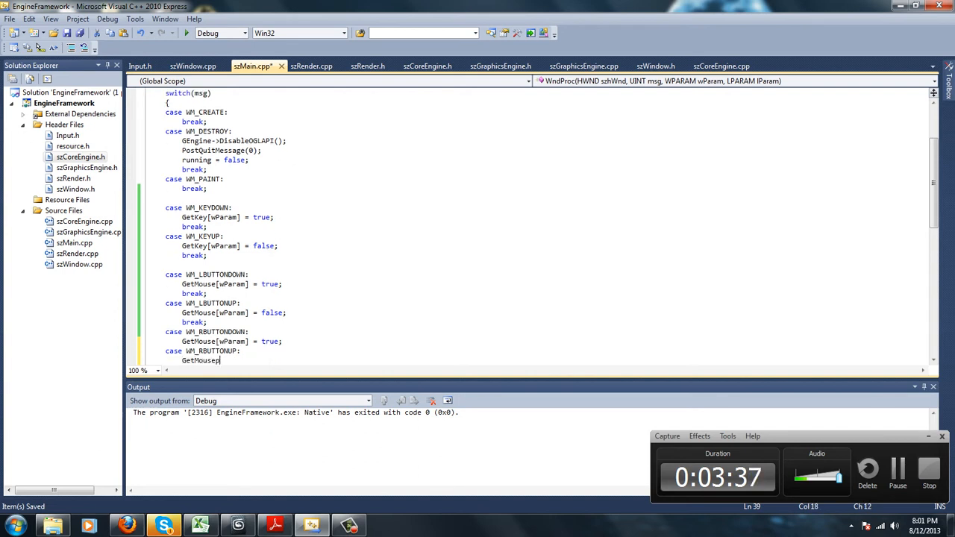
text([wParam] = false)
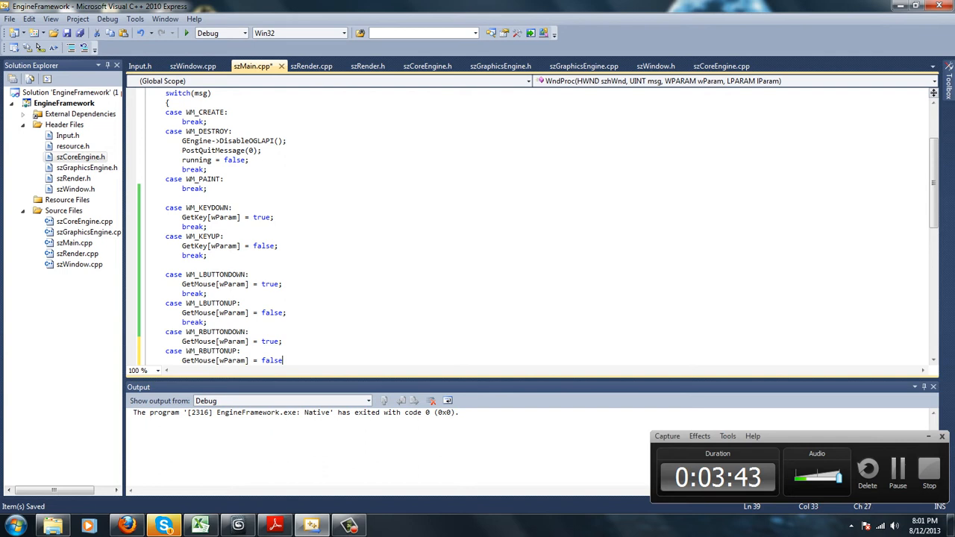
text(;)
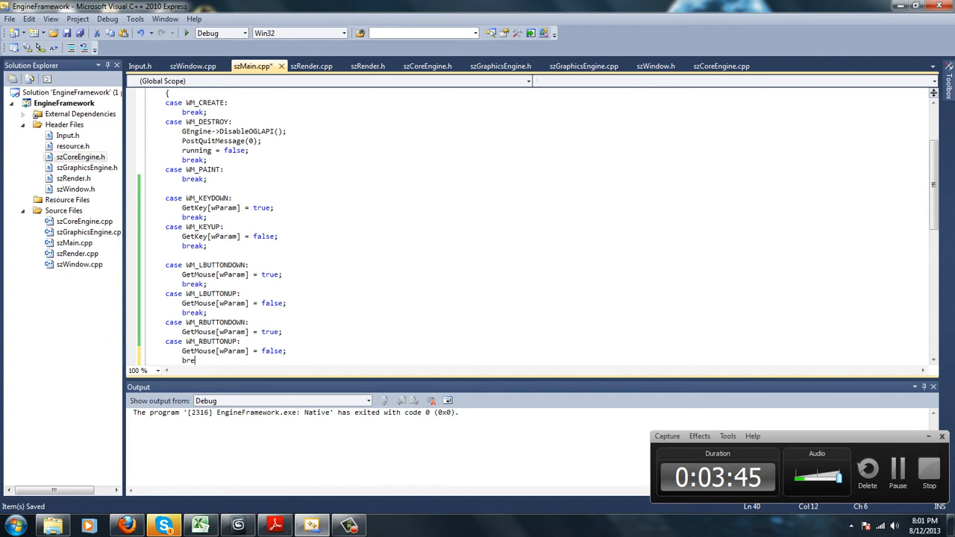
text(ak;)
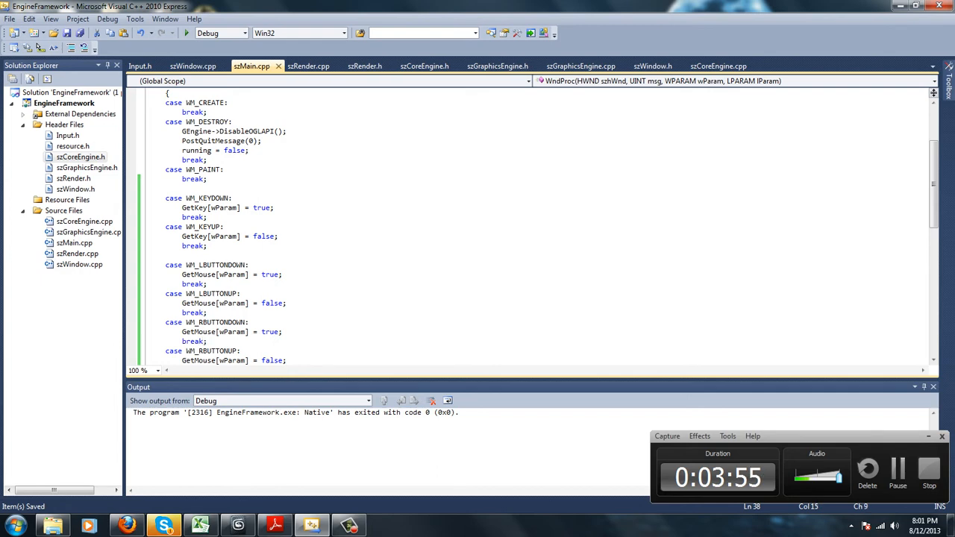
- Bring up Input.h's key code defines and select the LEFT_BUTTON name
scroll(down, 3)
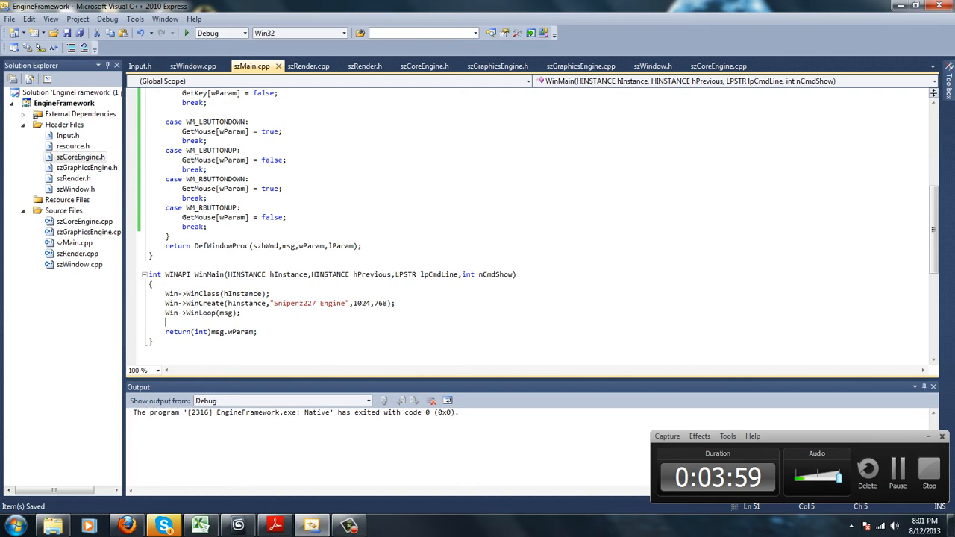
click(145, 66)
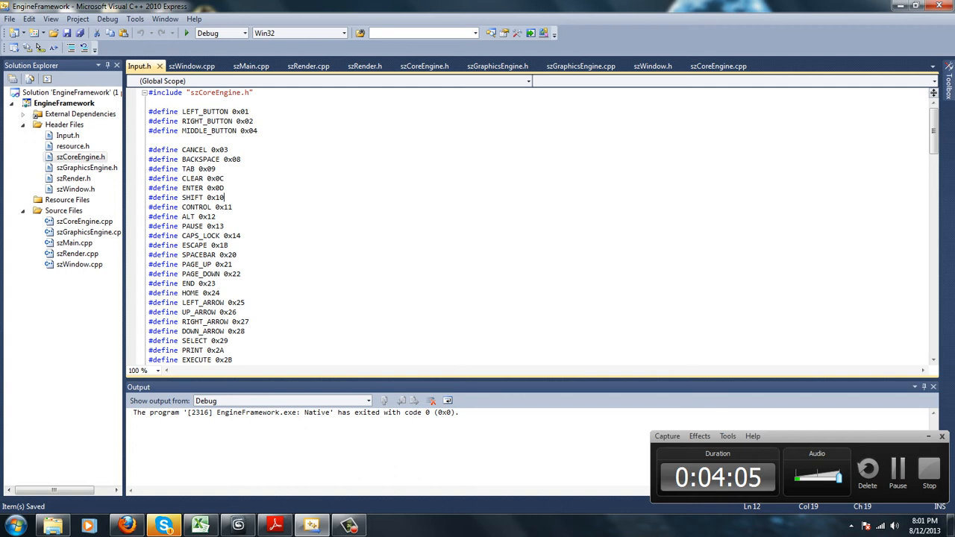
double_click(240, 110)
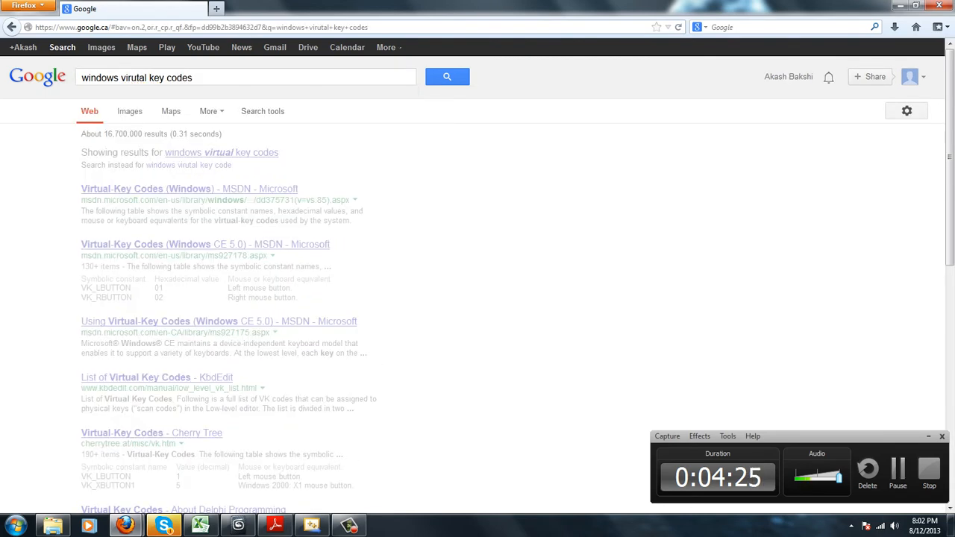
- Open Microsoft's Virtual-Key Codes reference from the Google results
click(182, 188)
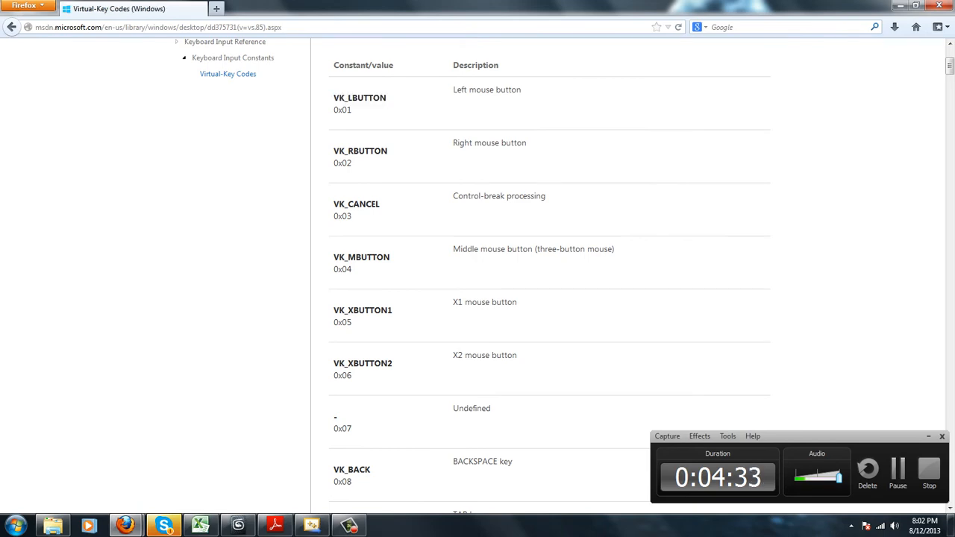
double_click(340, 111)
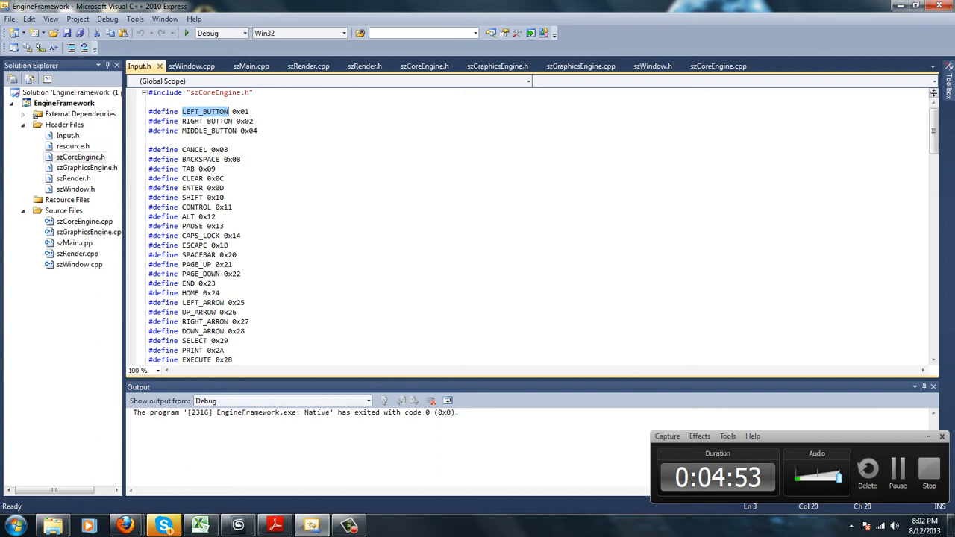
- Check the left button's code value in Input.h, then view szCoreEngine.h's extern array declarations
click(191, 66)
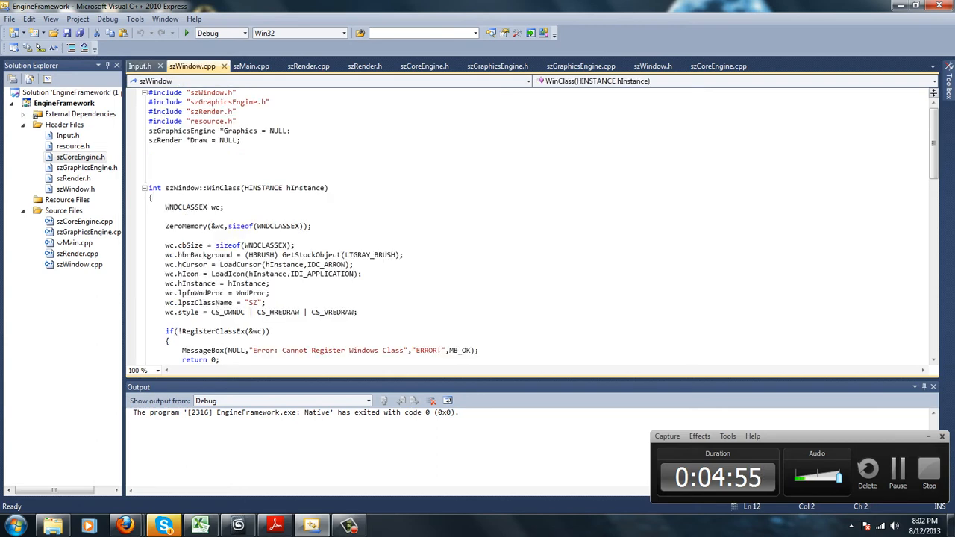
click(143, 66)
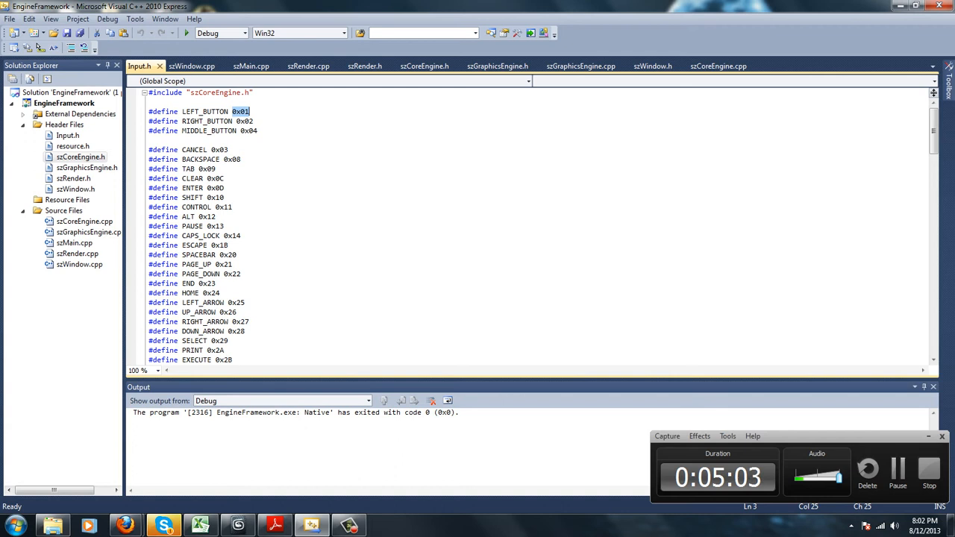
double_click(203, 110)
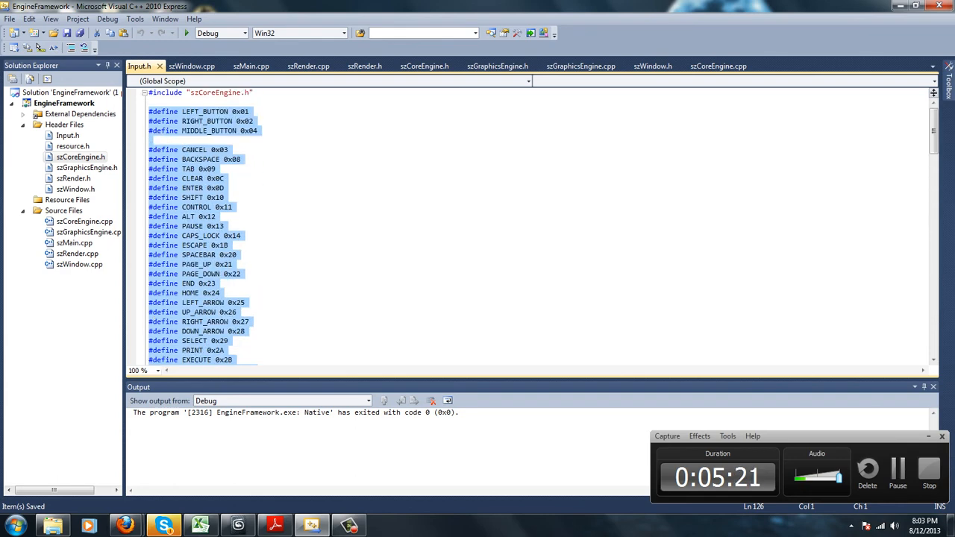
click(193, 65)
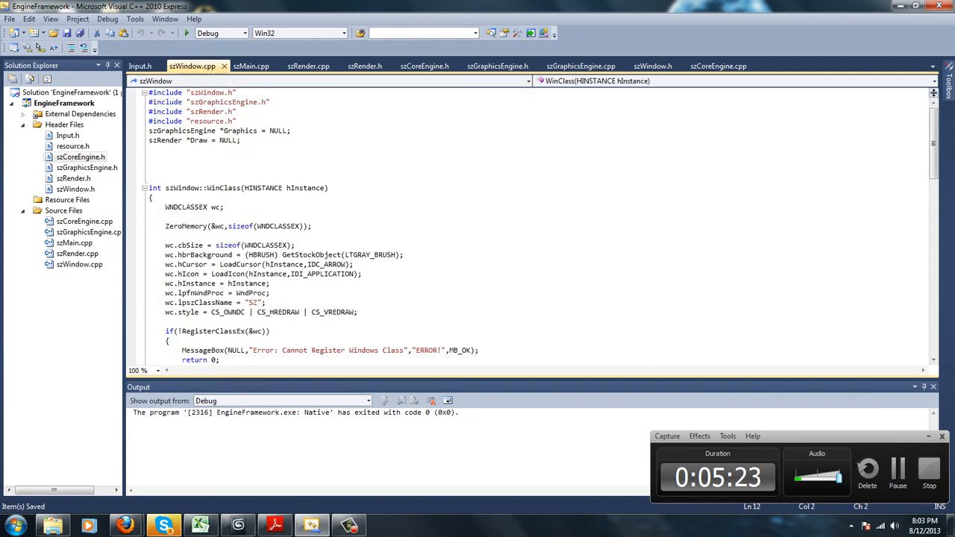
click(722, 66)
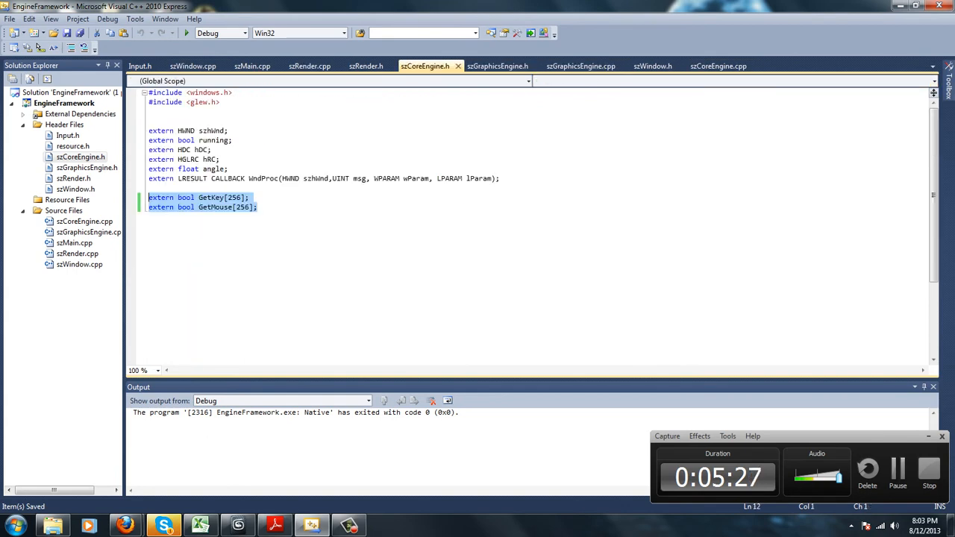
- Wrap szRender.cpp's cube glBegin block in if(GetKey[D]) so it draws only while D is held
click(312, 66)
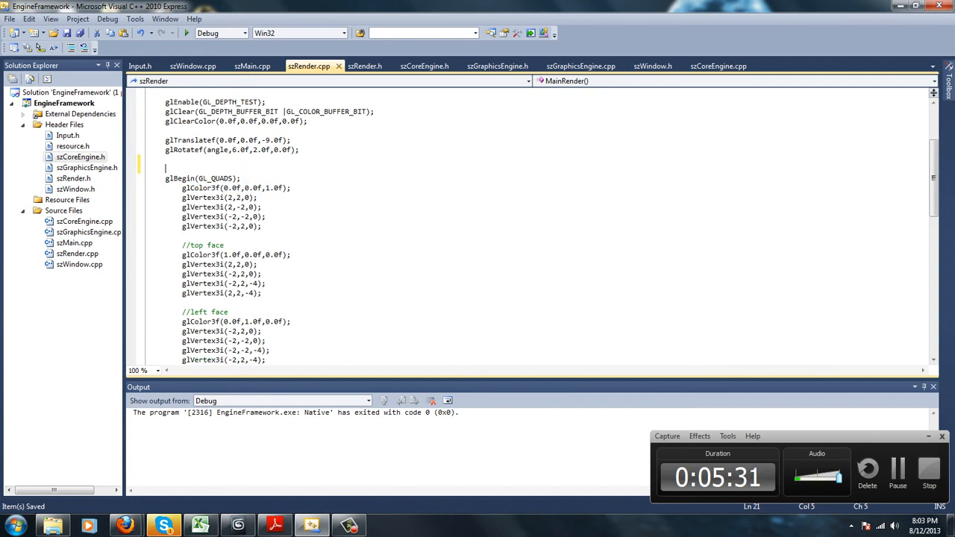
text(if()
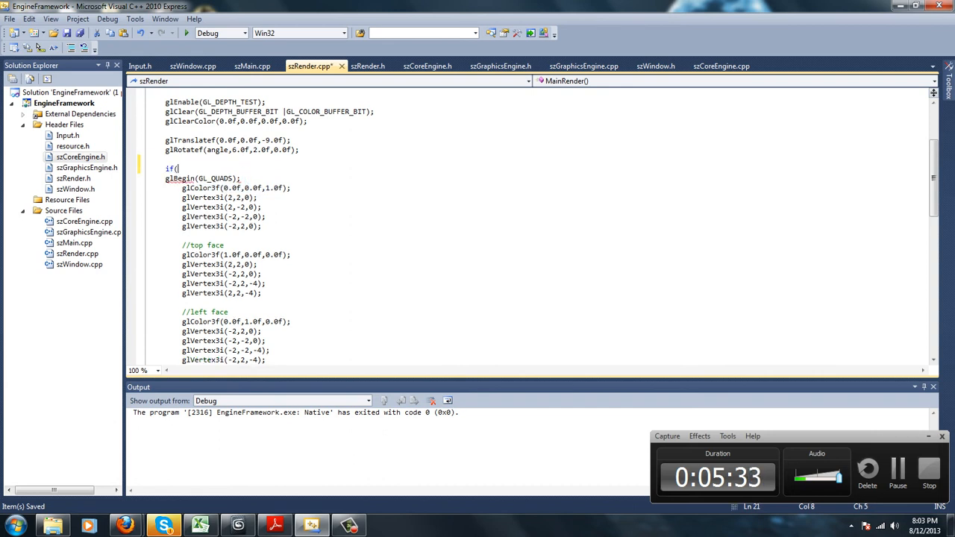
text(GetKey()
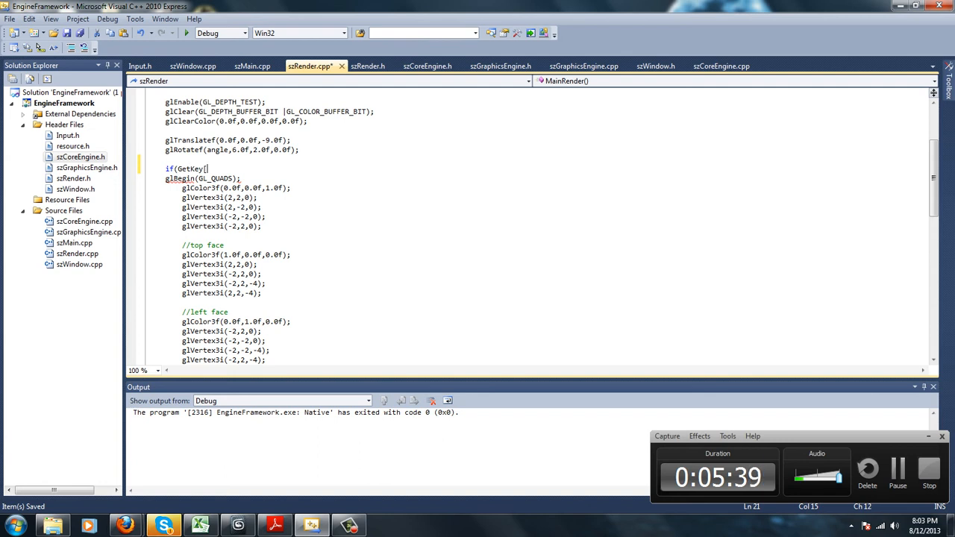
text(D])
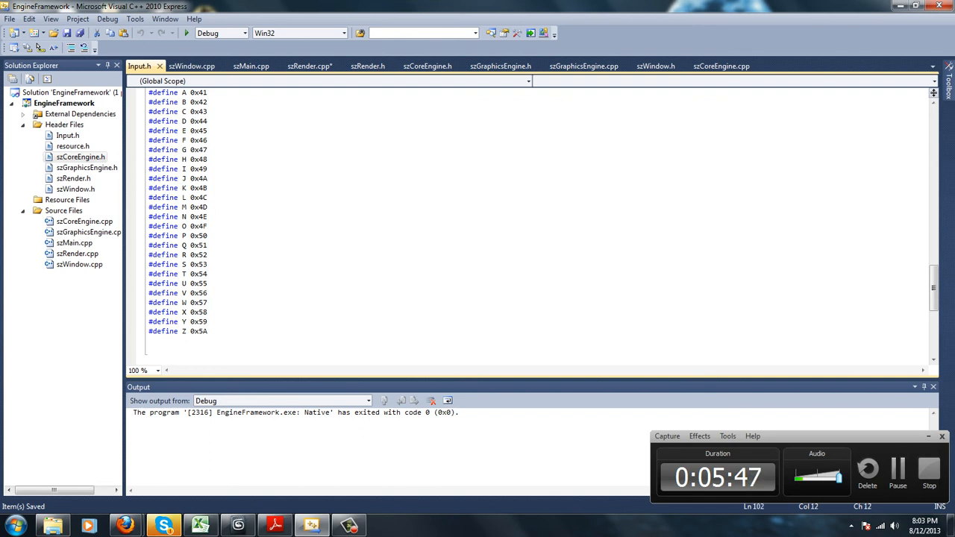
click(186, 70)
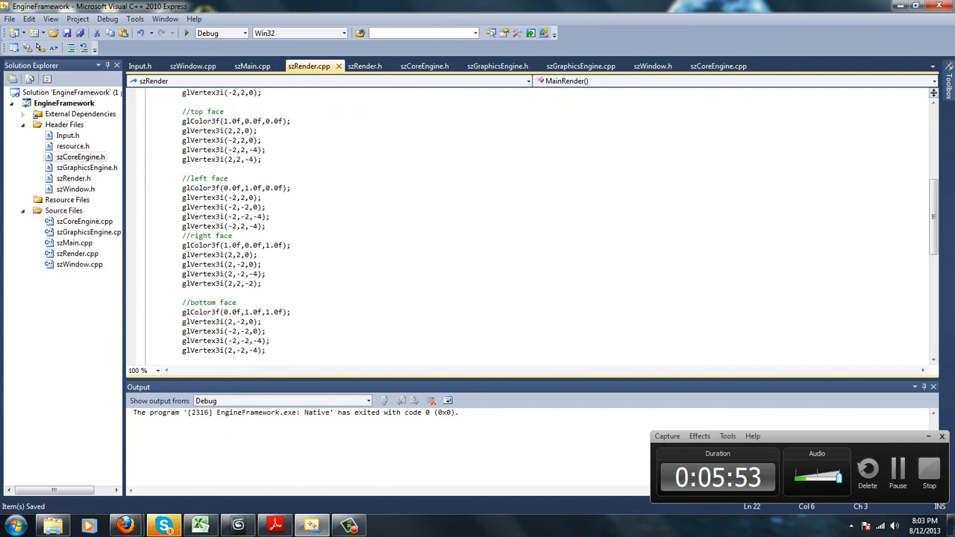
scroll(down, 3)
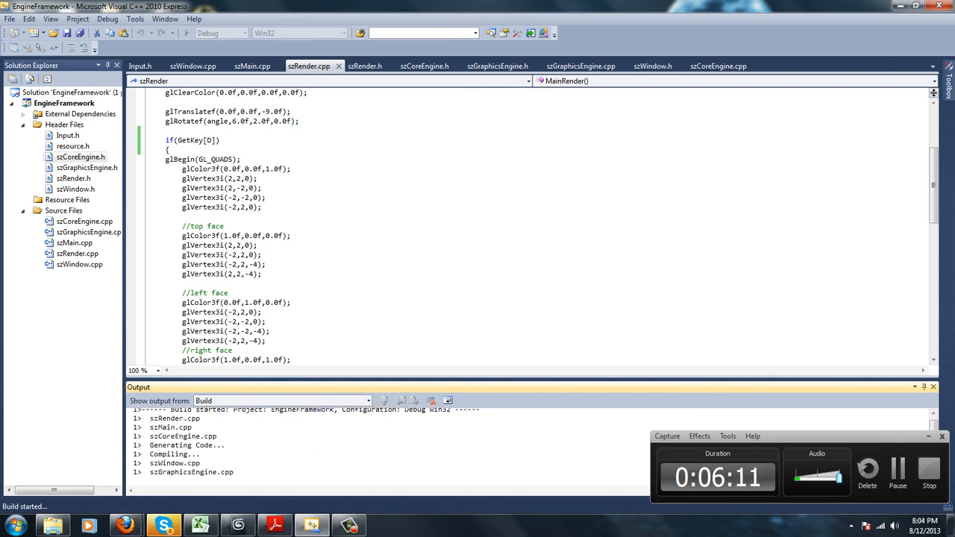
- Build and launch the engine to test holding D, then close the engine window
key(F5)
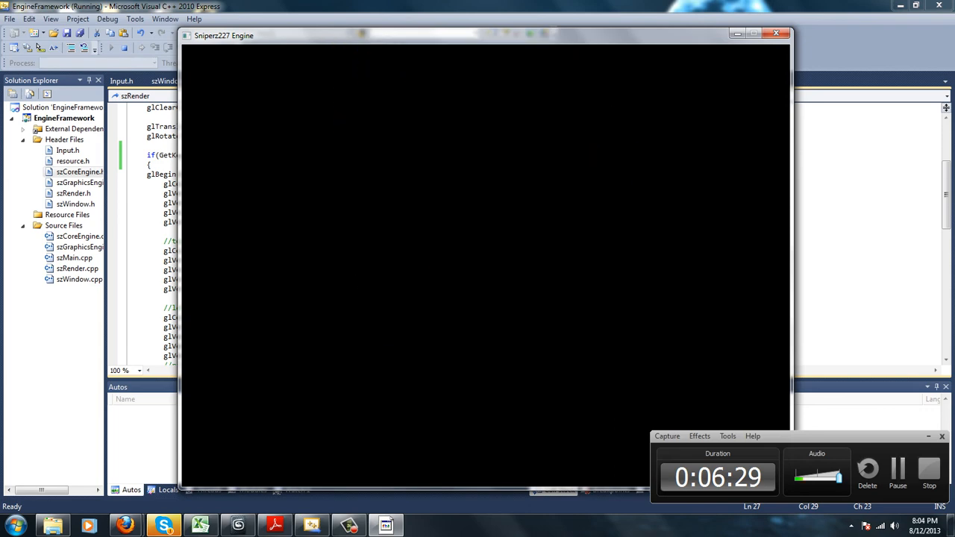
click(774, 33)
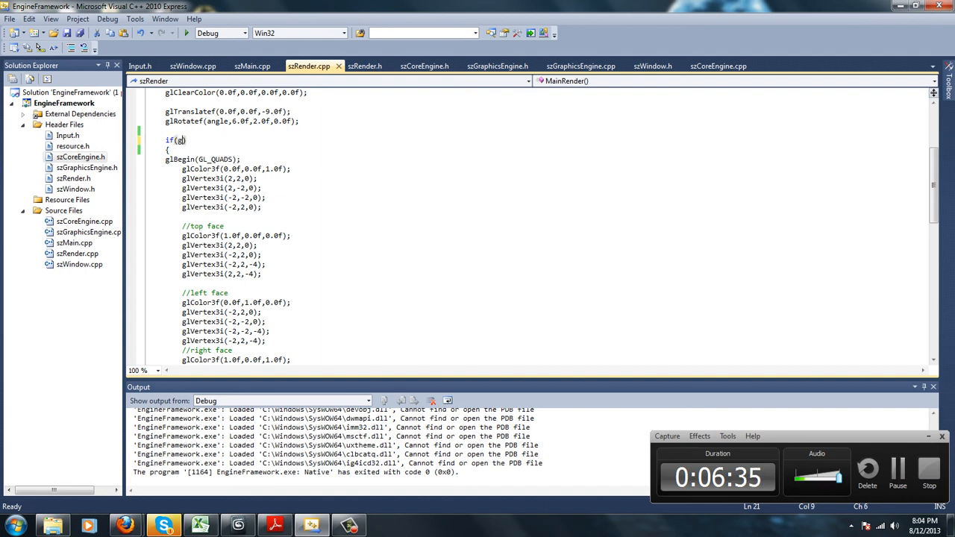
- Change the cube's render condition to if(GetMouse[LEFT_BUTTON]) and rebuild the engine
key(BackSpace)
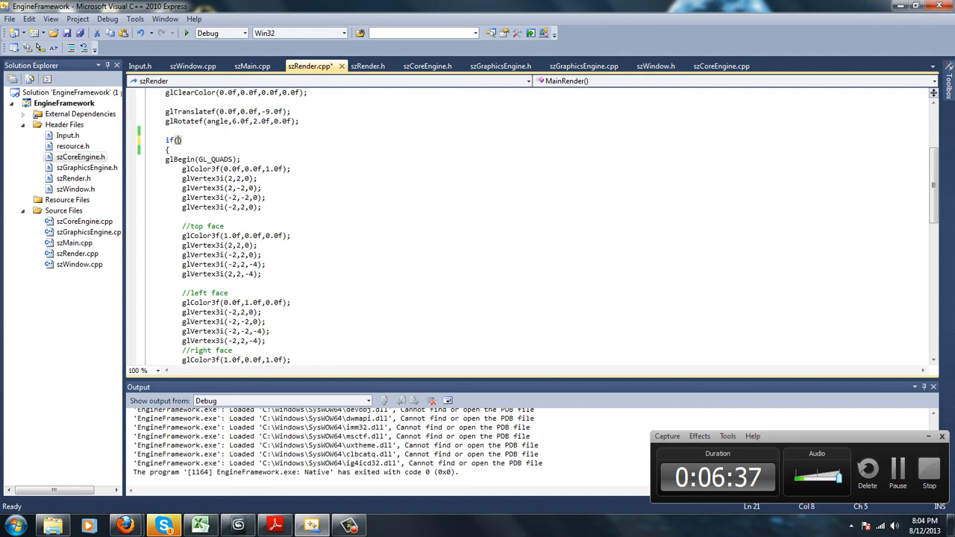
text(GetMouse()
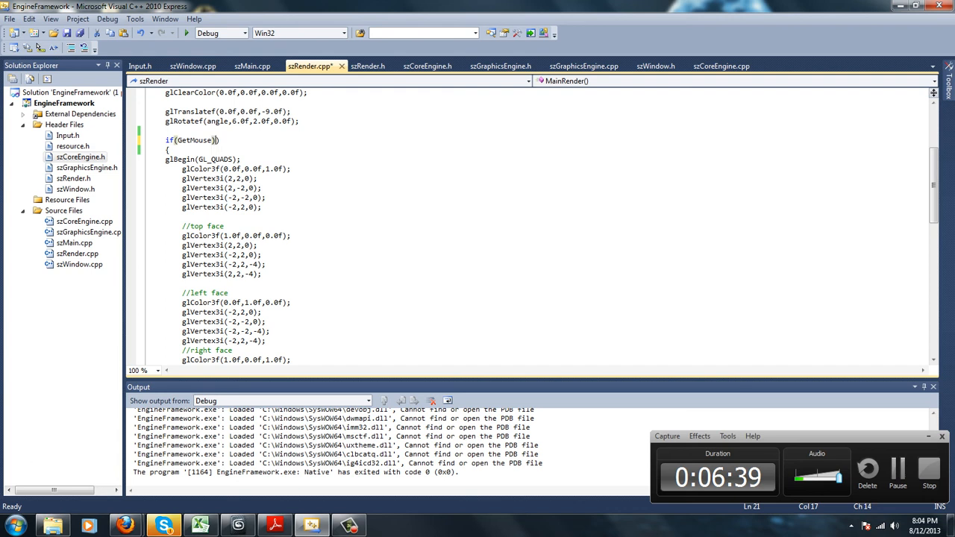
text([LEFT_)
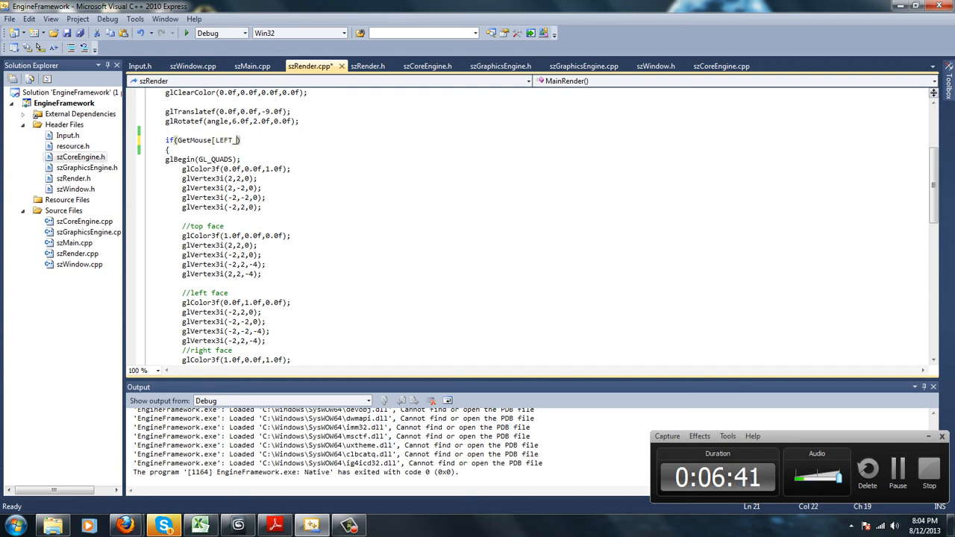
text(BUTTON]))
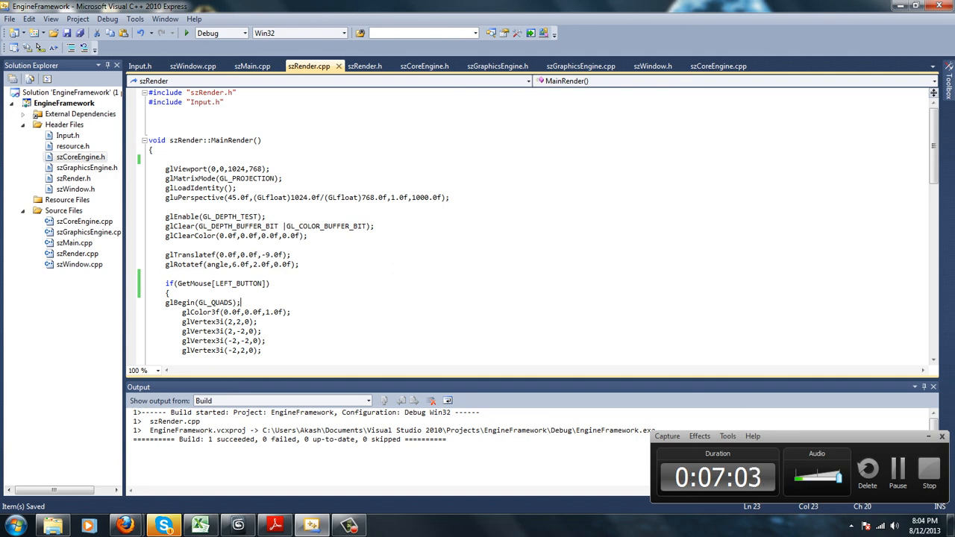
click(140, 72)
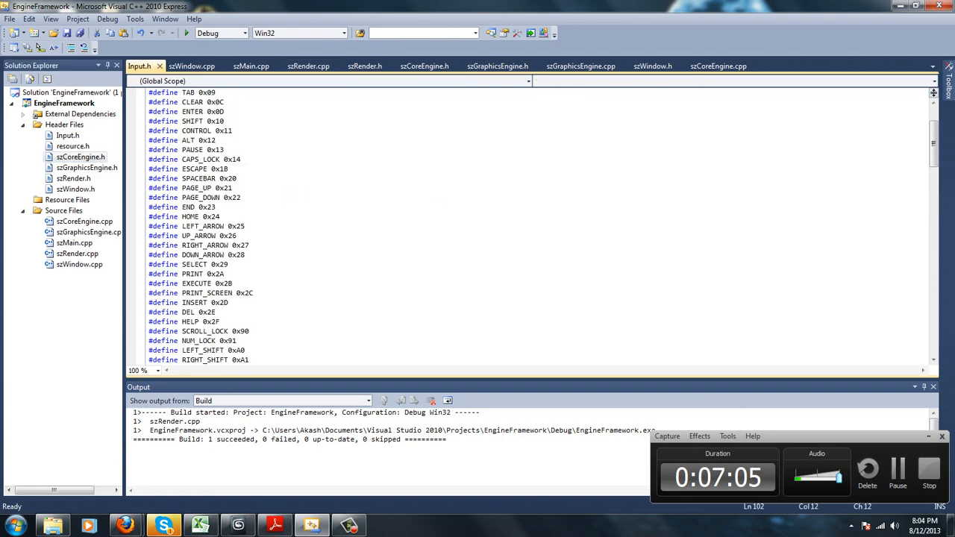